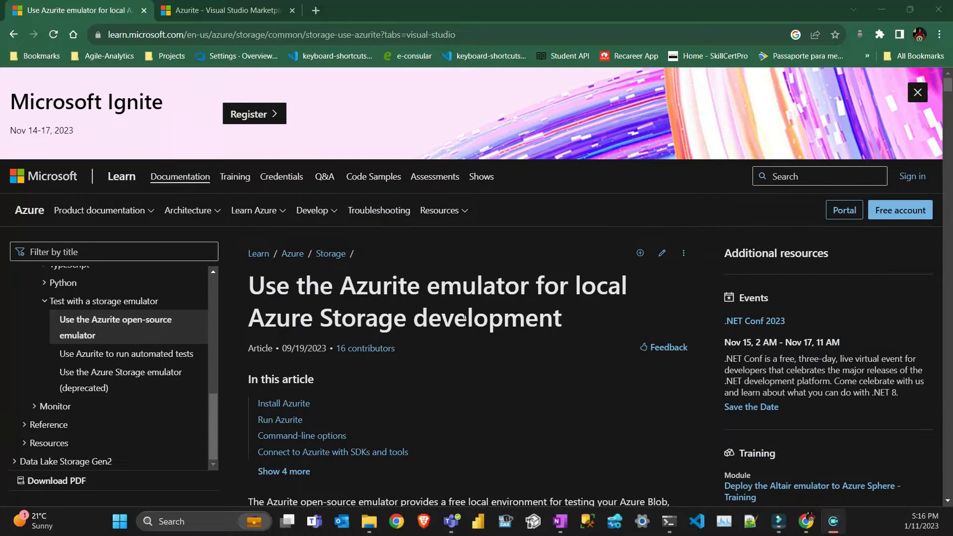
Step: Highlight 'Azurite' in the article title and scroll to the Install Azurite section
{"action": "double_click", "coordinate": [370, 286]}
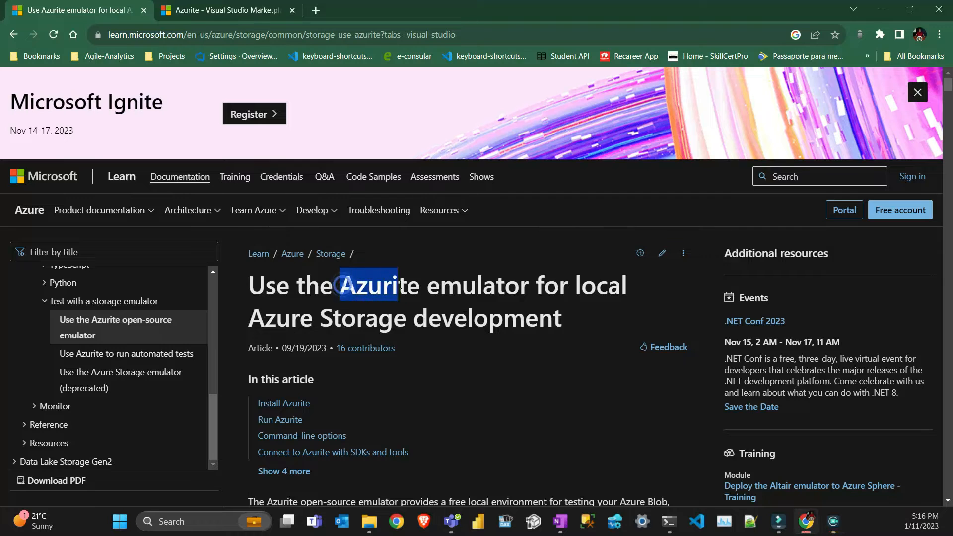
{"action": "double_click", "coordinate": [378, 285]}
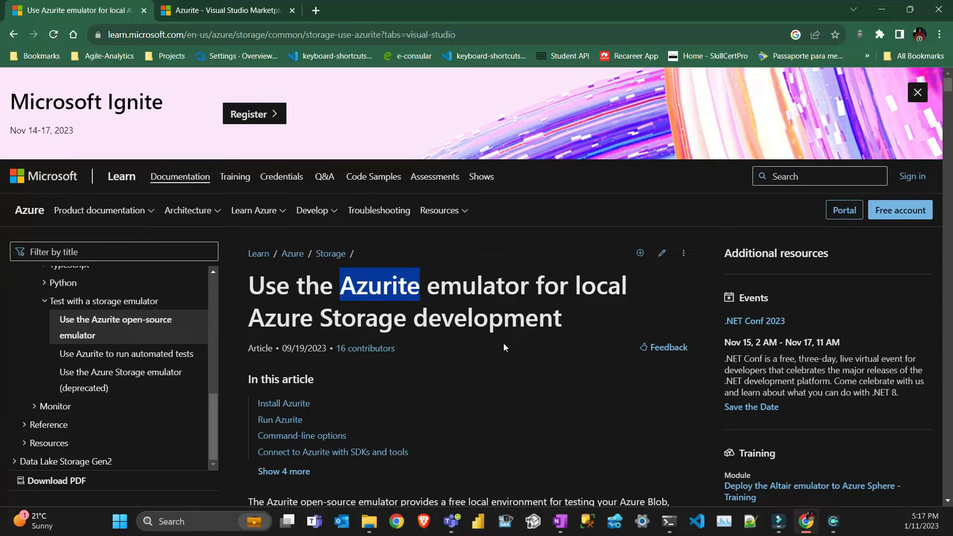
{"action": "scroll", "scroll_direction": "down", "scroll_amount": 3}
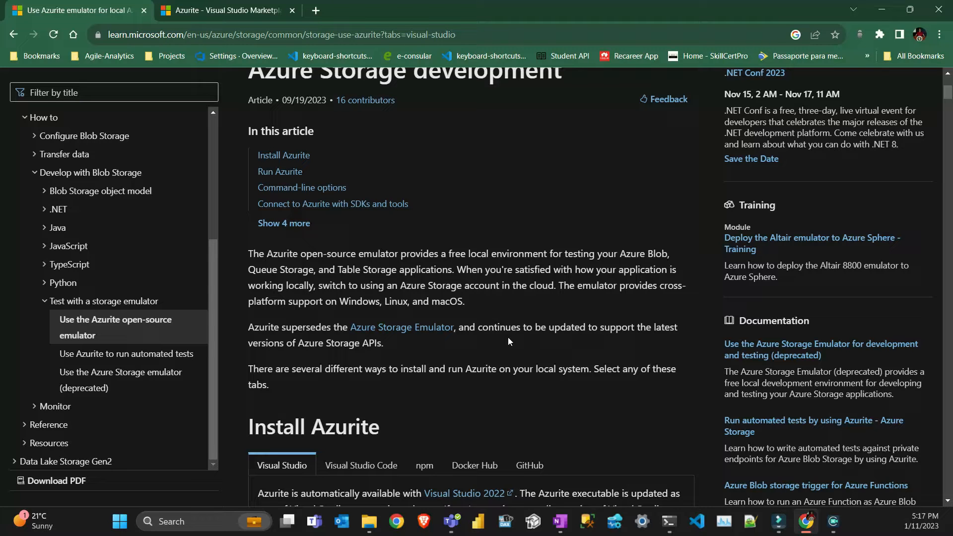
Step: Switch the Install Azurite instructions from Visual Studio to Visual Studio Code and view the screenshot
{"action": "scroll", "scroll_direction": "down", "scroll_amount": 3}
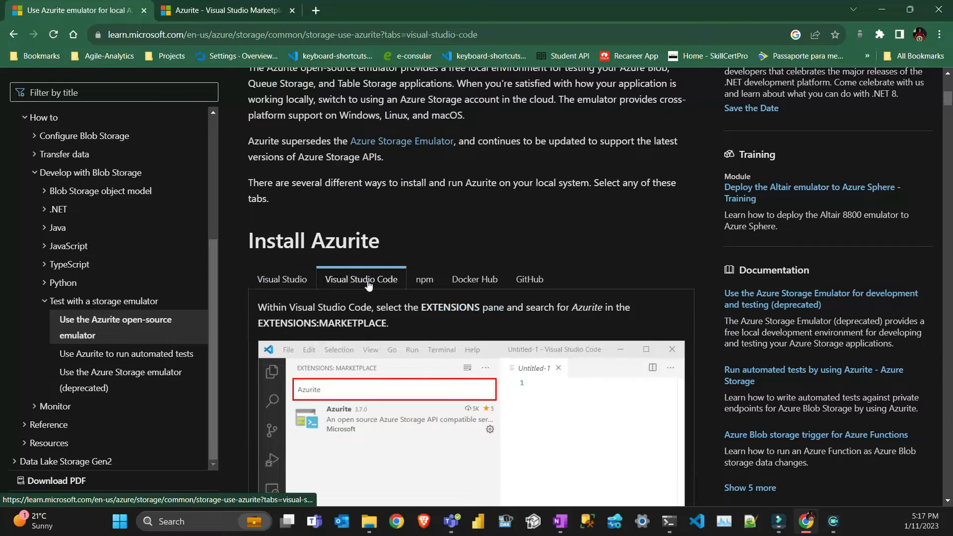
{"action": "left_click", "coordinate": [281, 279]}
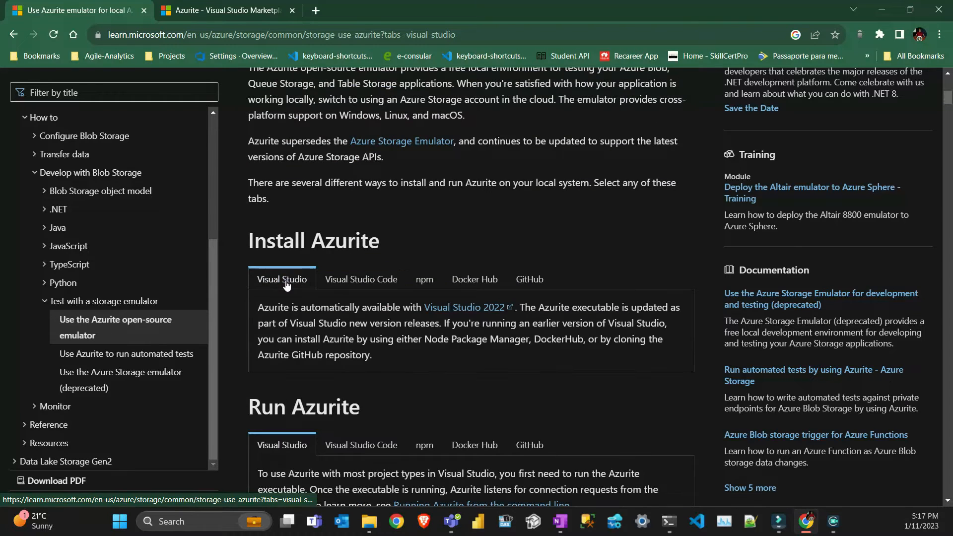
{"action": "left_click", "coordinate": [281, 278]}
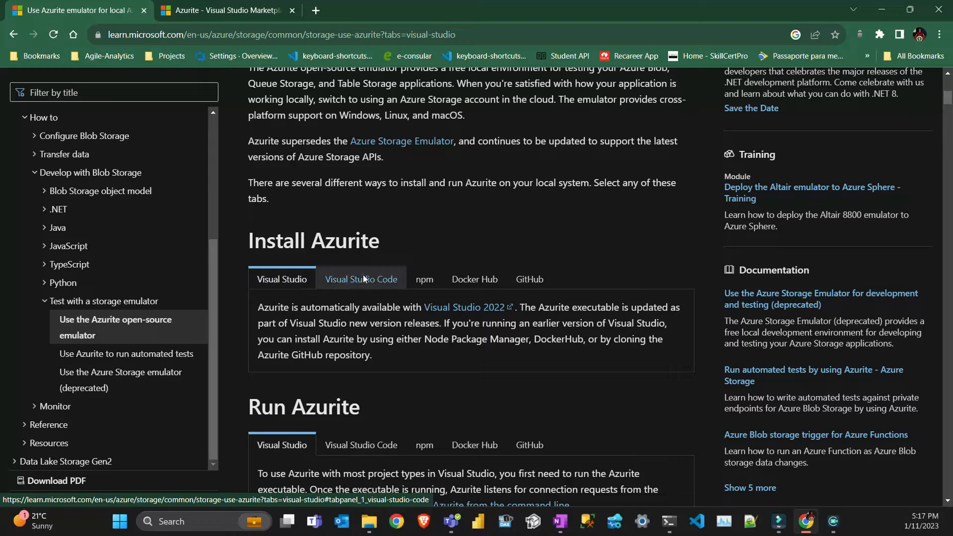
{"action": "left_click", "coordinate": [361, 279]}
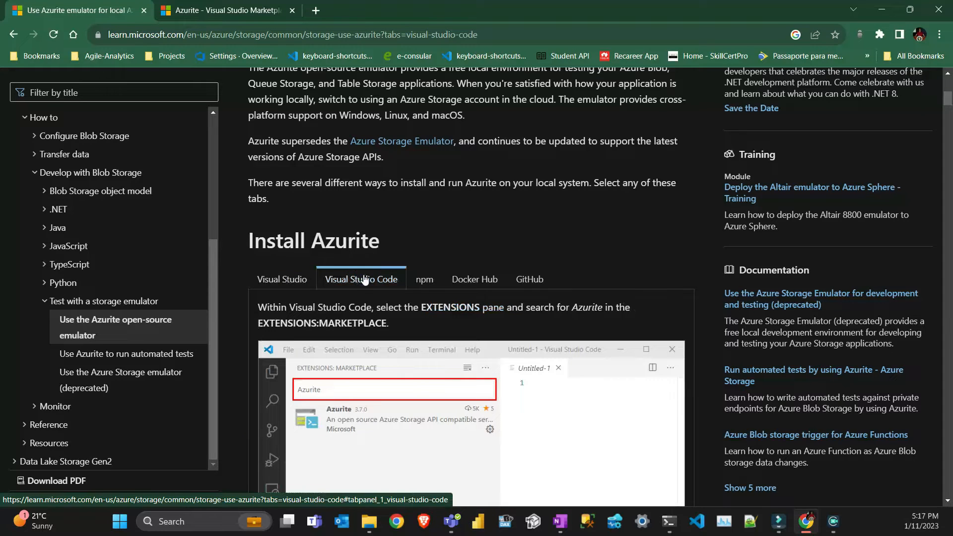
{"action": "scroll", "scroll_direction": "down", "scroll_amount": 3}
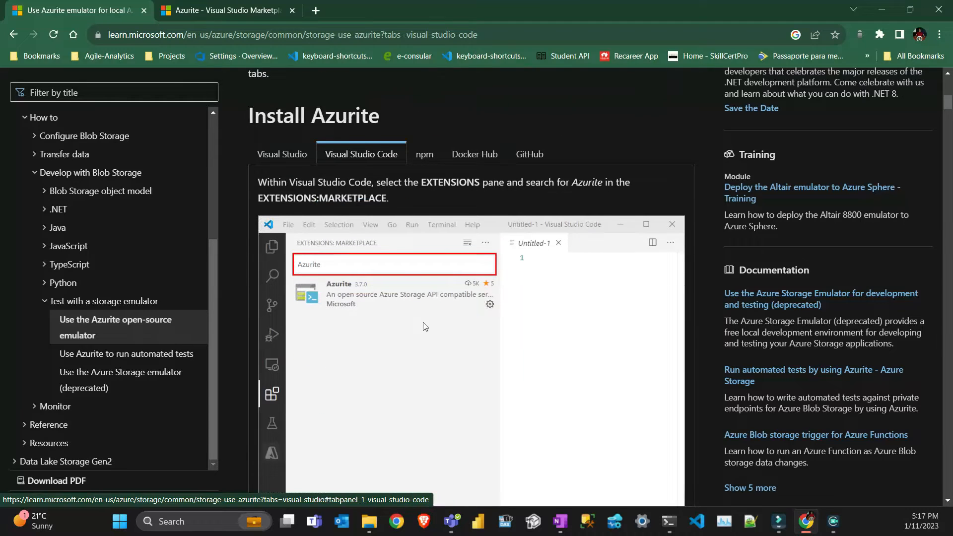
{"action": "scroll", "scroll_direction": "down", "scroll_amount": 3}
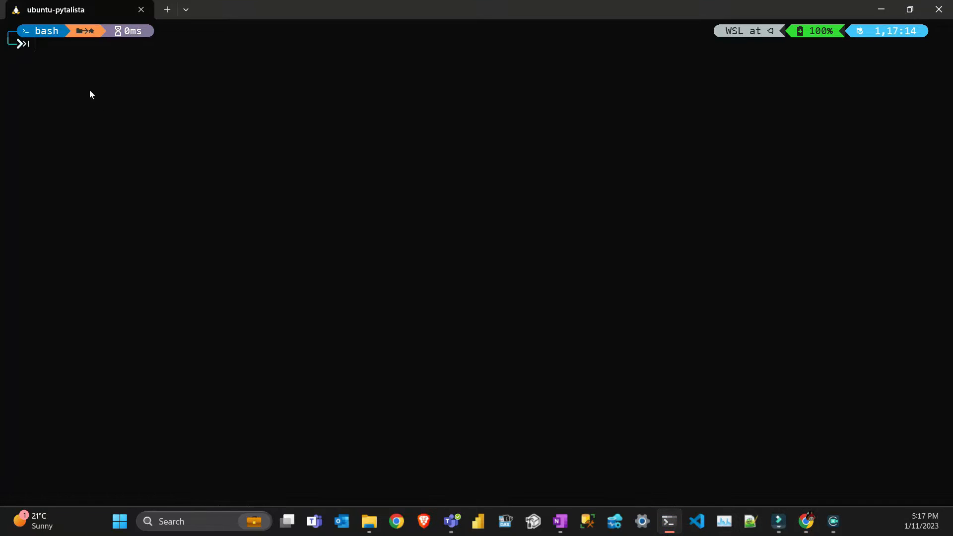
Step: In bash, enter the code folder, create azurite_demo and change into it
{"action": "type", "text": "cd"}
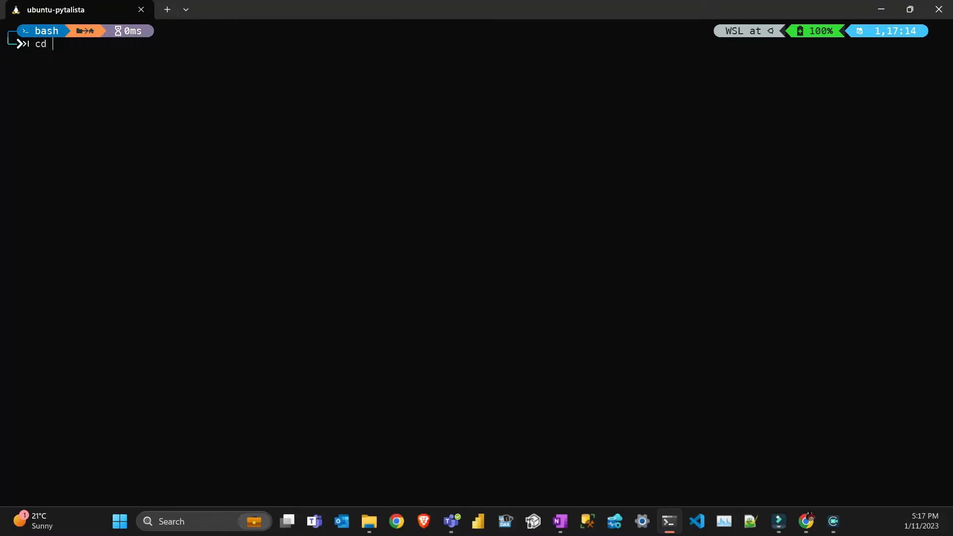
{"action": "type", "text": "code"}
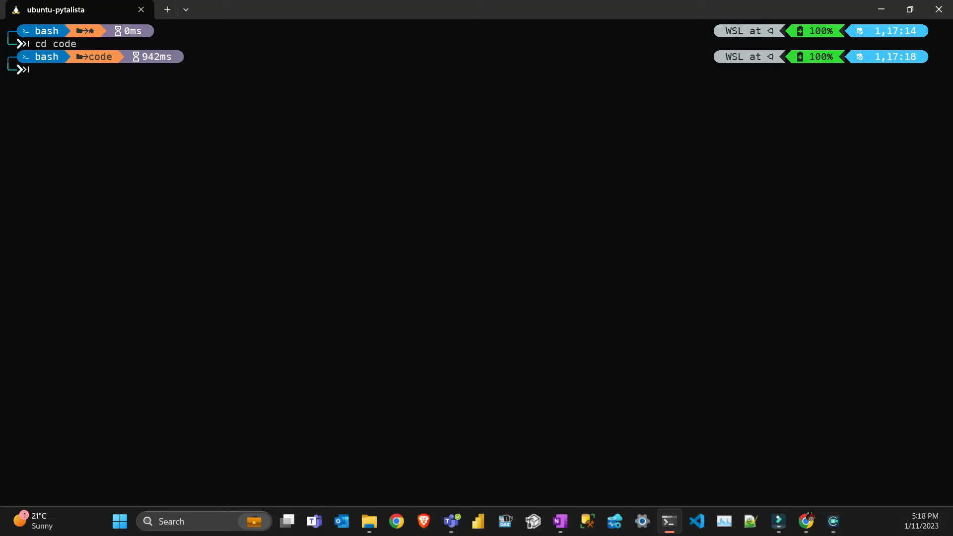
{"action": "type", "text": "m"}
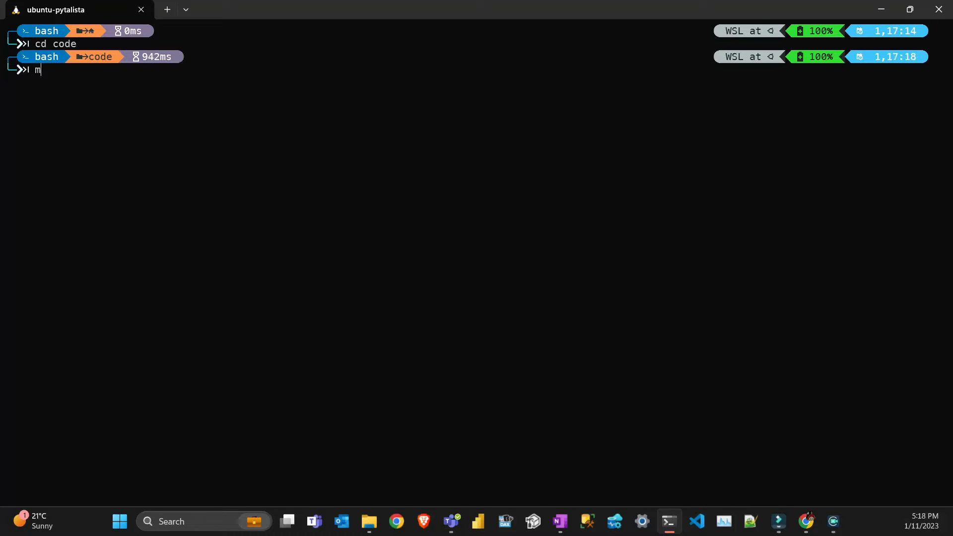
{"action": "type", "text": "kdir"}
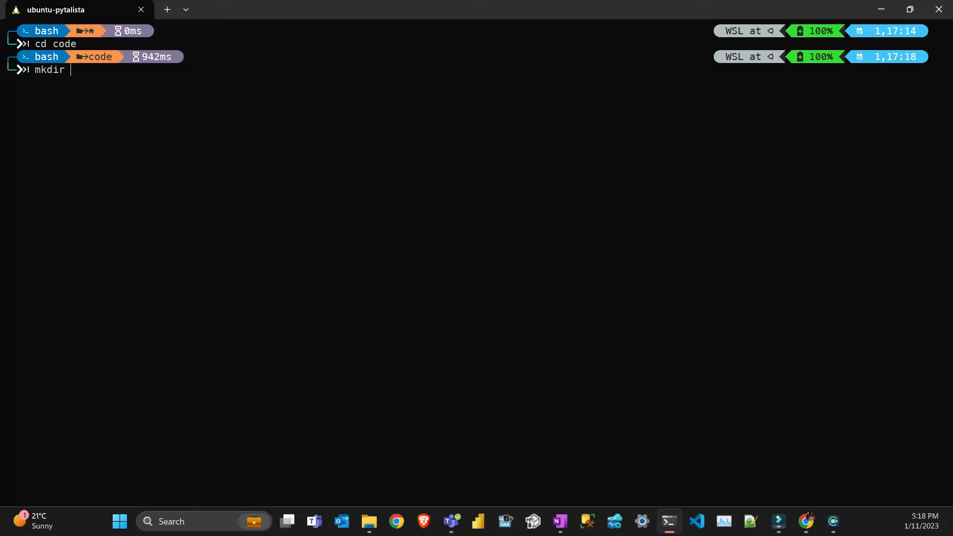
{"action": "type", "text": "az"}
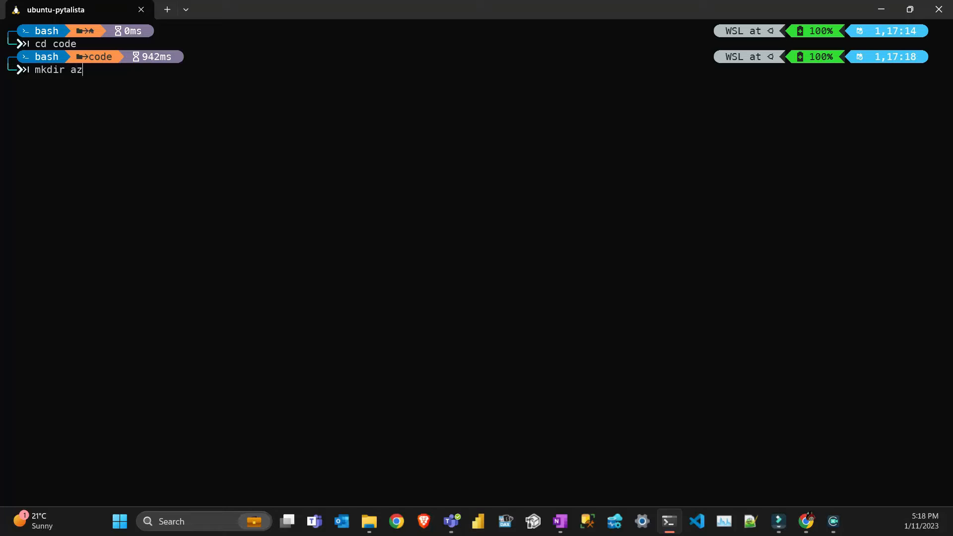
{"action": "type", "text": "ur"}
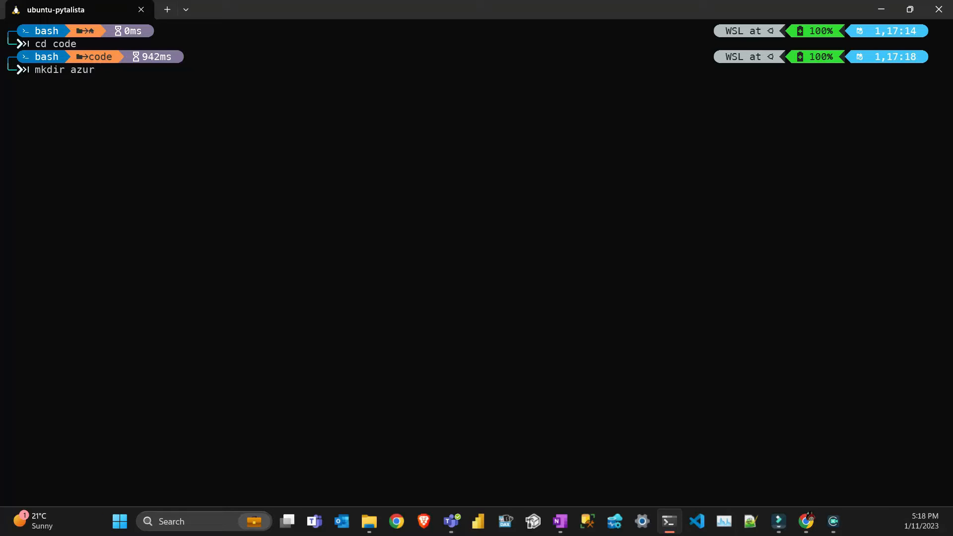
{"action": "type", "text": "ite_demo"}
{"action": "type", "text": "cd"}
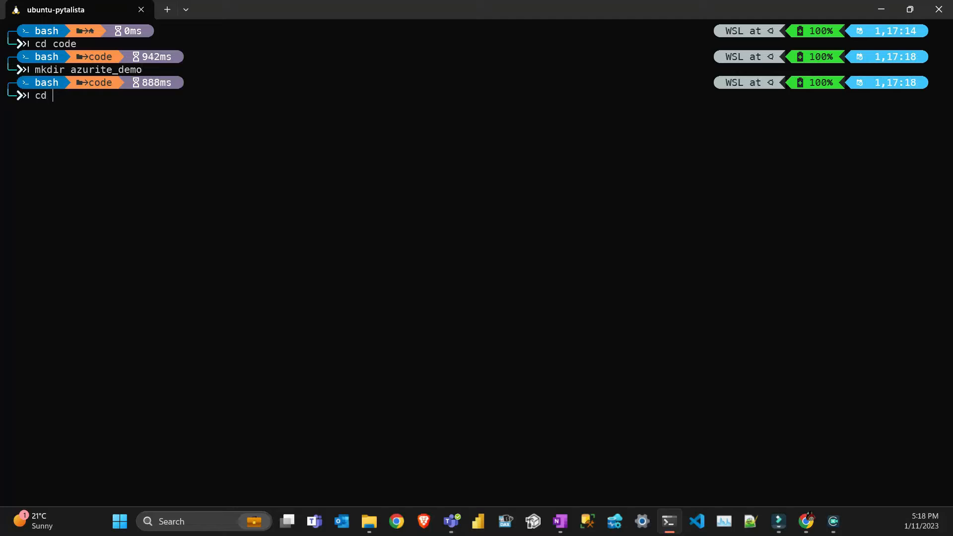
{"action": "type", "text": "azurite_demo/"}
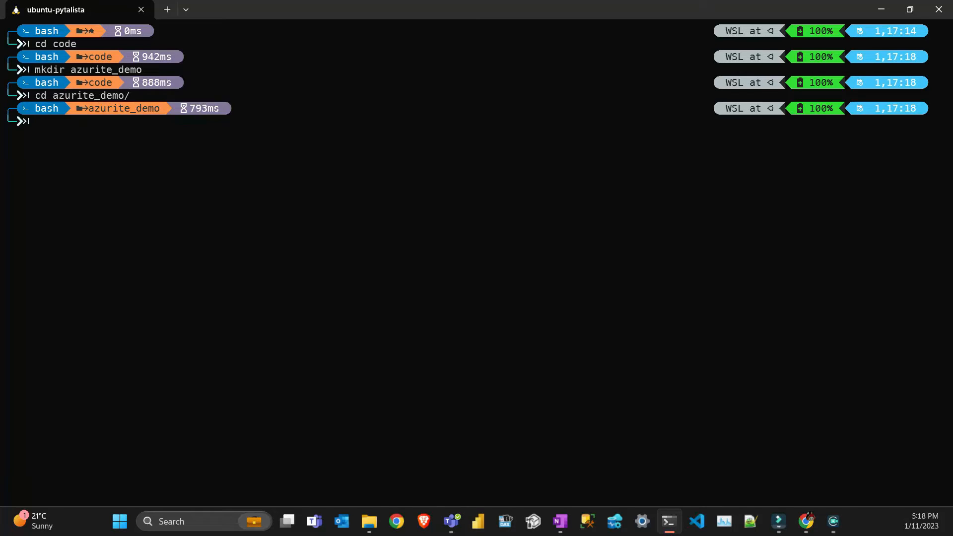
Step: Launch Visual Studio Code in azurite_demo with 'code .' and switch to its window
{"action": "type", "text": "code ."}
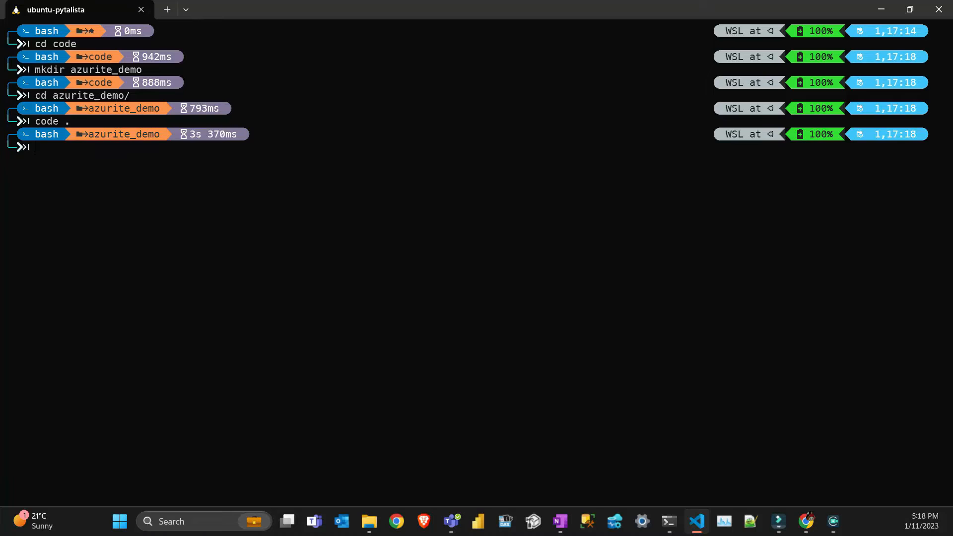
{"action": "left_click", "coordinate": [697, 521]}
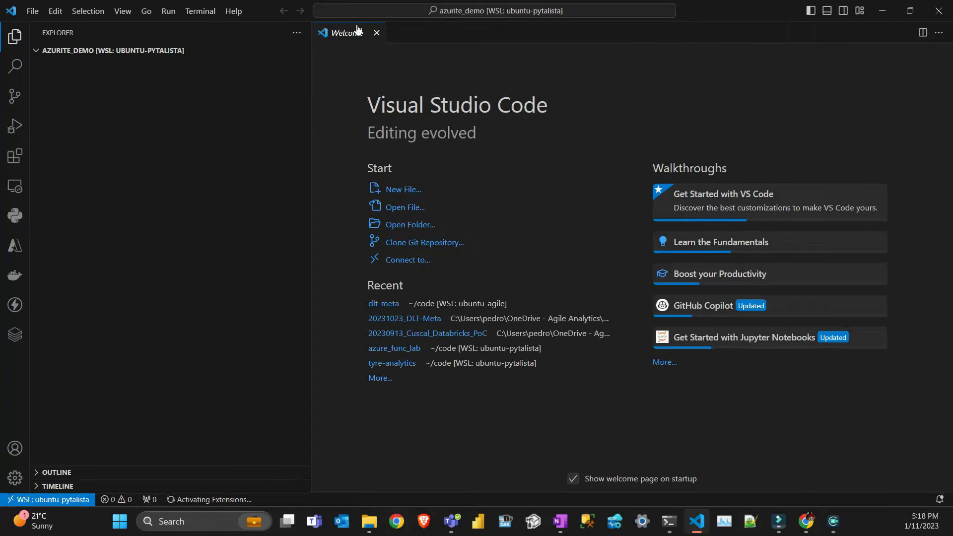
Step: Close the welcome page and search Extensions for 'azur' to bring up the installed Azurite extension
{"action": "left_click", "coordinate": [375, 32]}
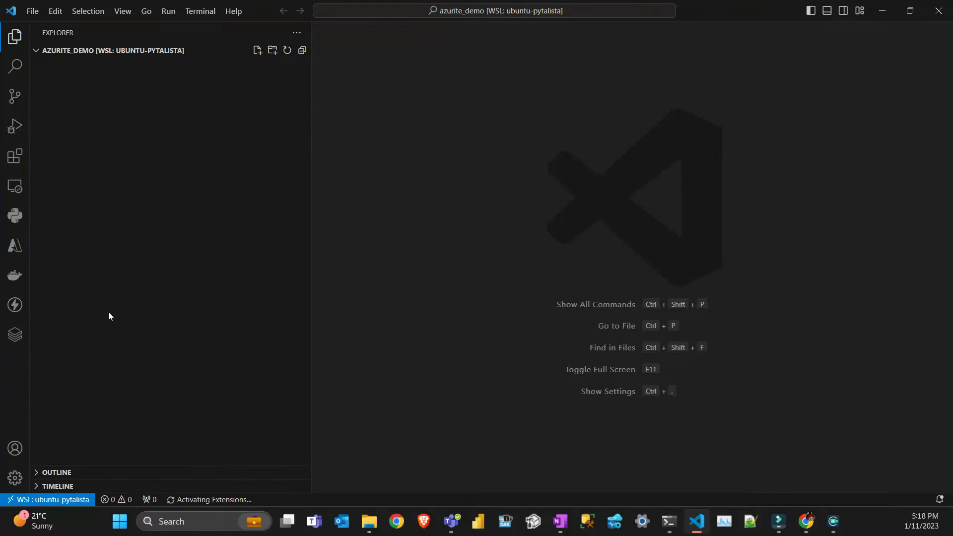
{"action": "mouse_move", "coordinate": [15, 155]}
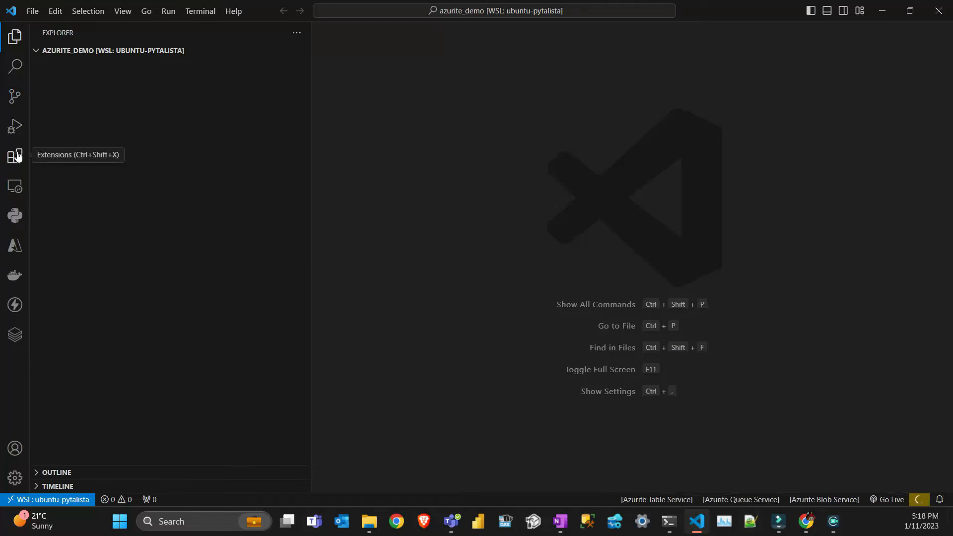
{"action": "left_click", "coordinate": [15, 155]}
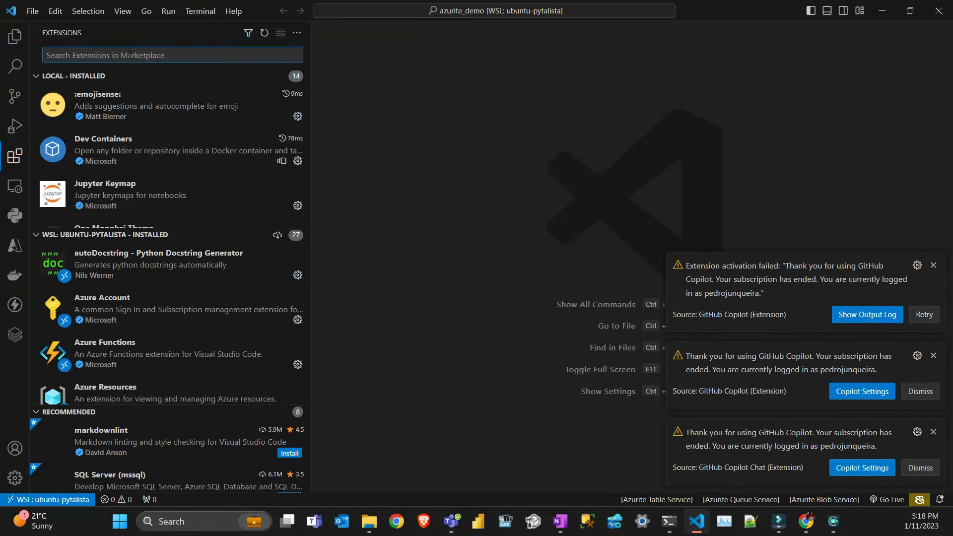
{"action": "type", "text": "azure"}
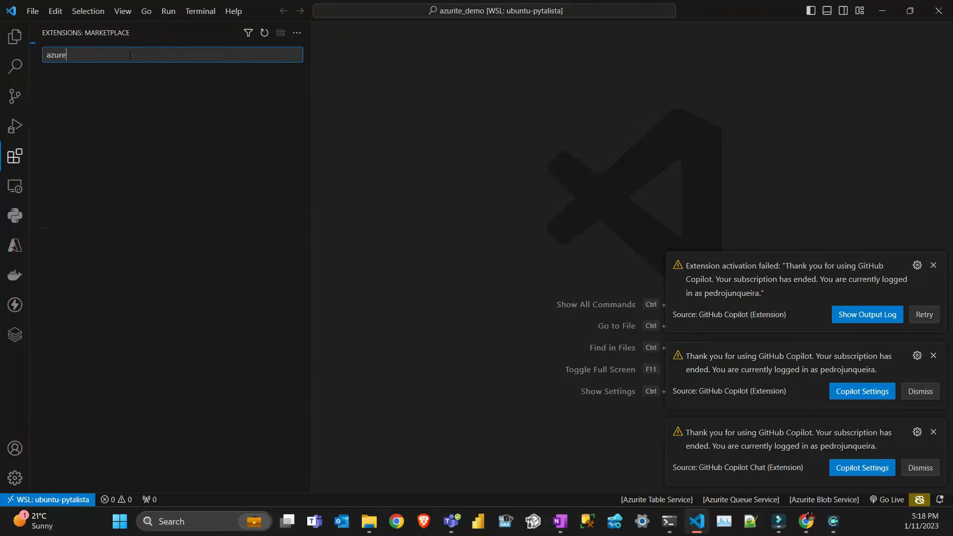
{"action": "key", "text": "Backspace"}
{"action": "type", "text": "i"}
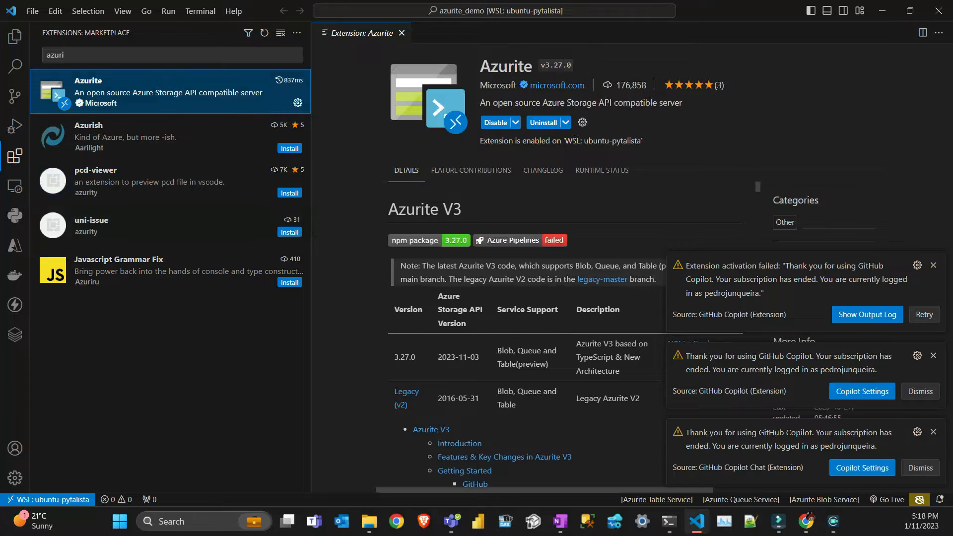
{"action": "mouse_move", "coordinate": [543, 170]}
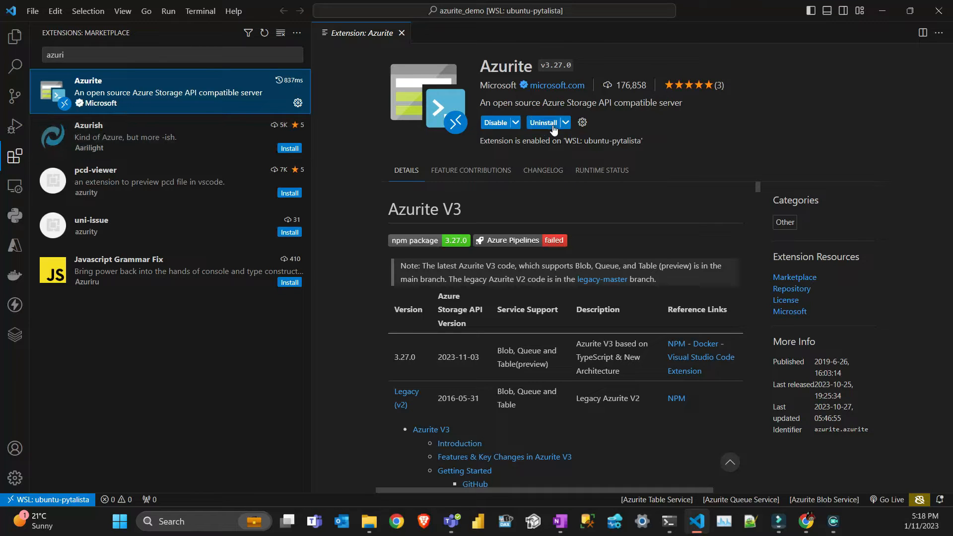
{"action": "mouse_move", "coordinate": [15, 42]}
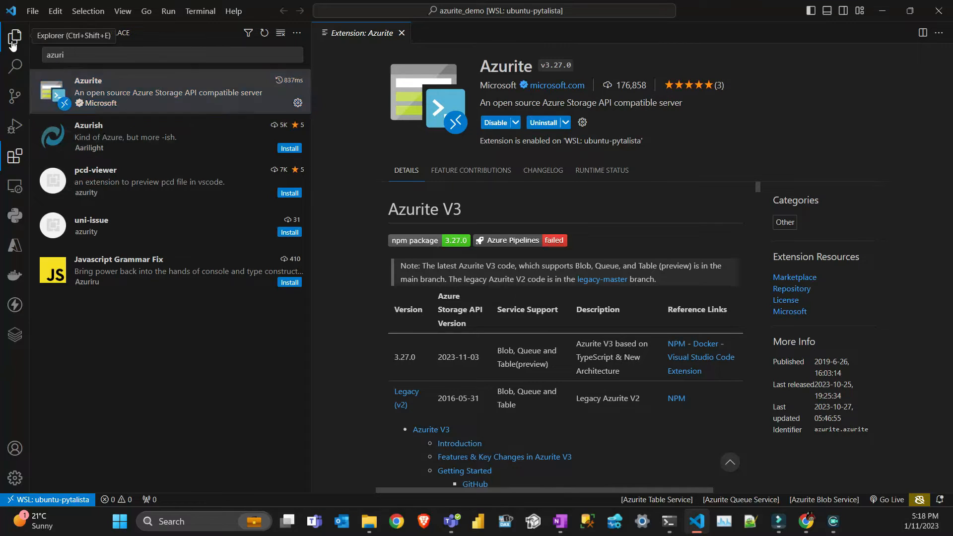
Step: Check the Explorer and Azure views, confirm Azure Functions is installed via an 'azure' search, then close its page
{"action": "left_click", "coordinate": [15, 37]}
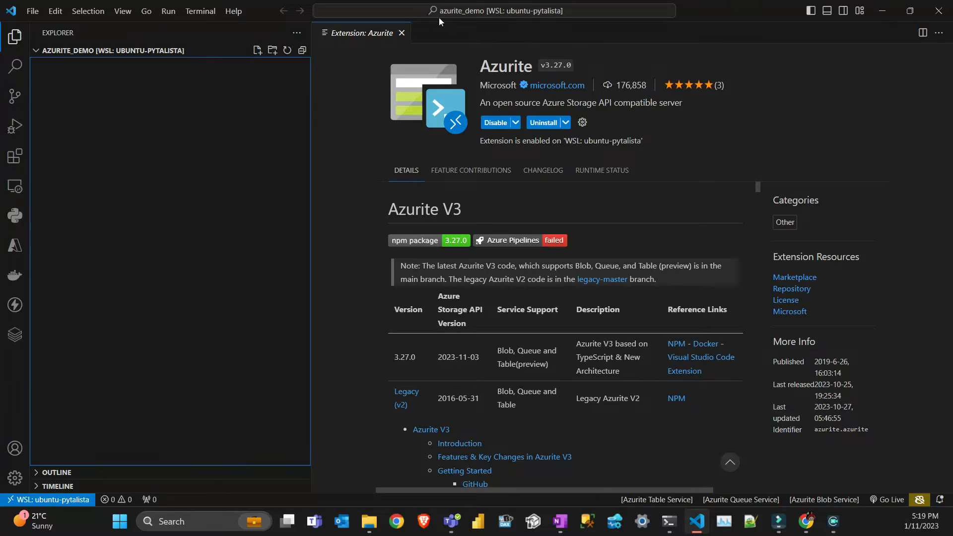
{"action": "left_click", "coordinate": [15, 245]}
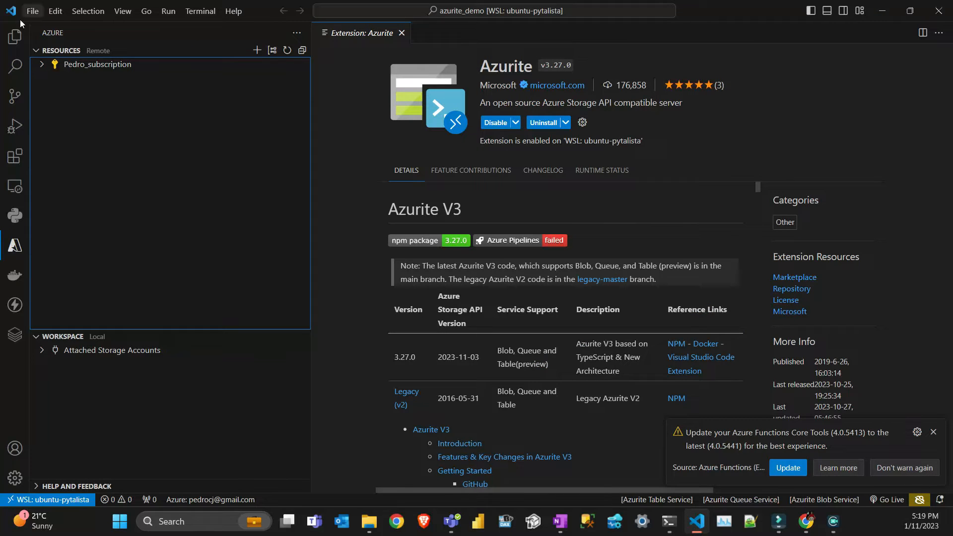
{"action": "left_click", "coordinate": [15, 156]}
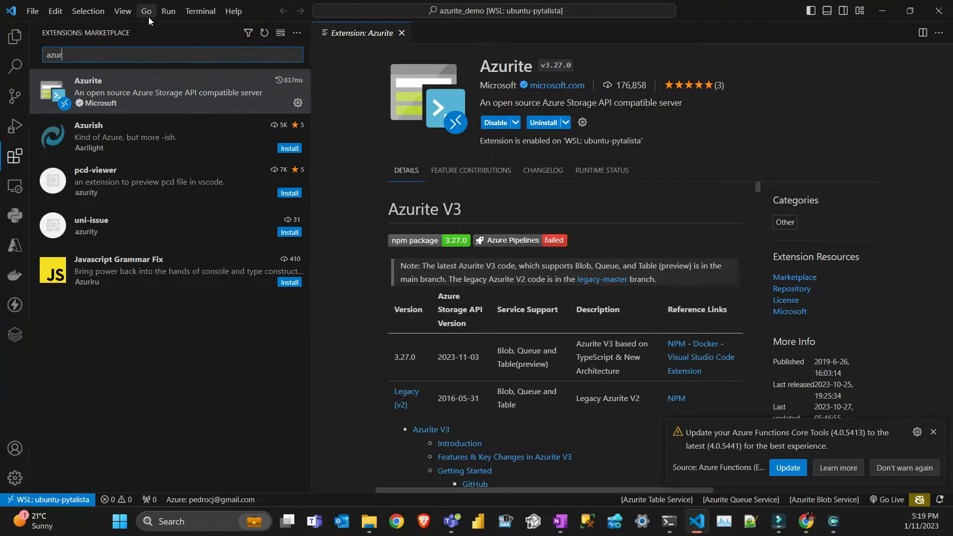
{"action": "key", "text": "Backspace"}
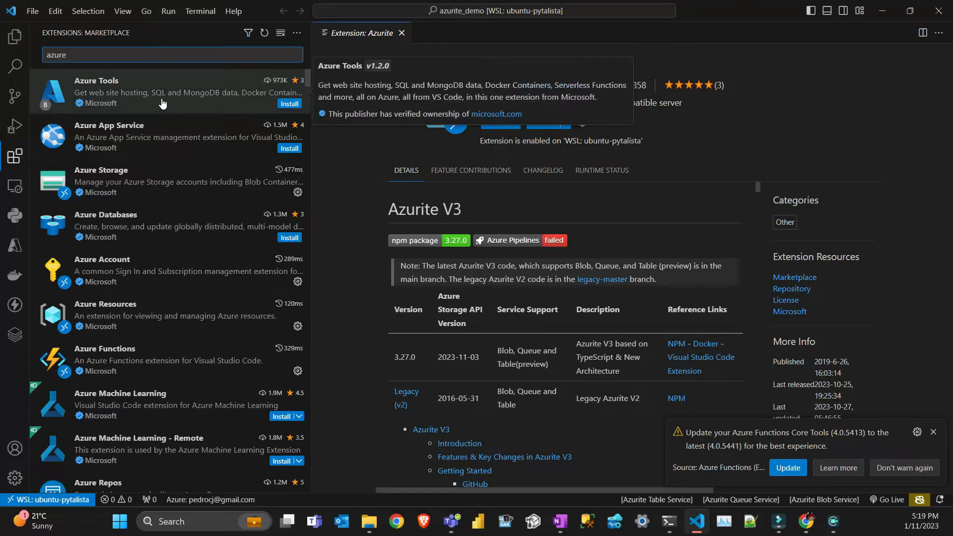
{"action": "left_click", "coordinate": [163, 92]}
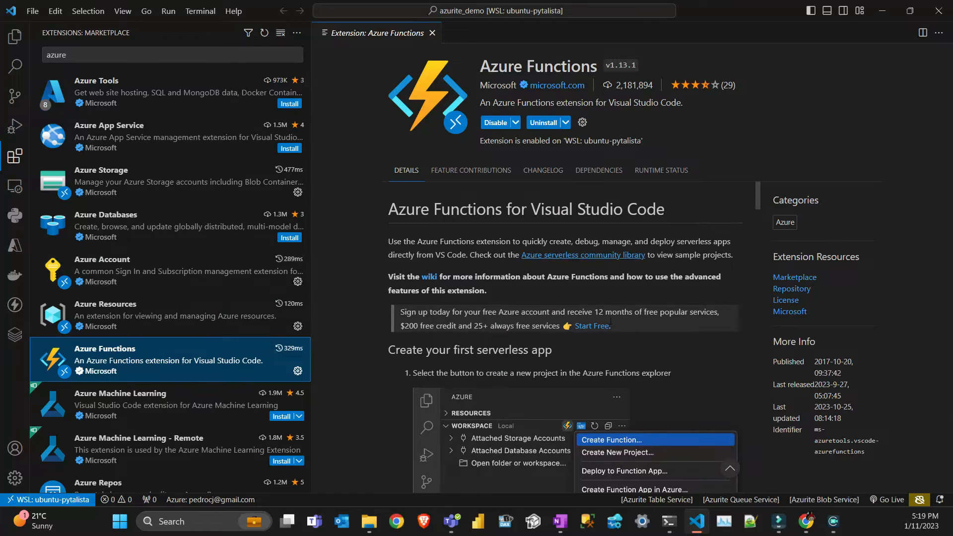
{"action": "left_click", "coordinate": [15, 36]}
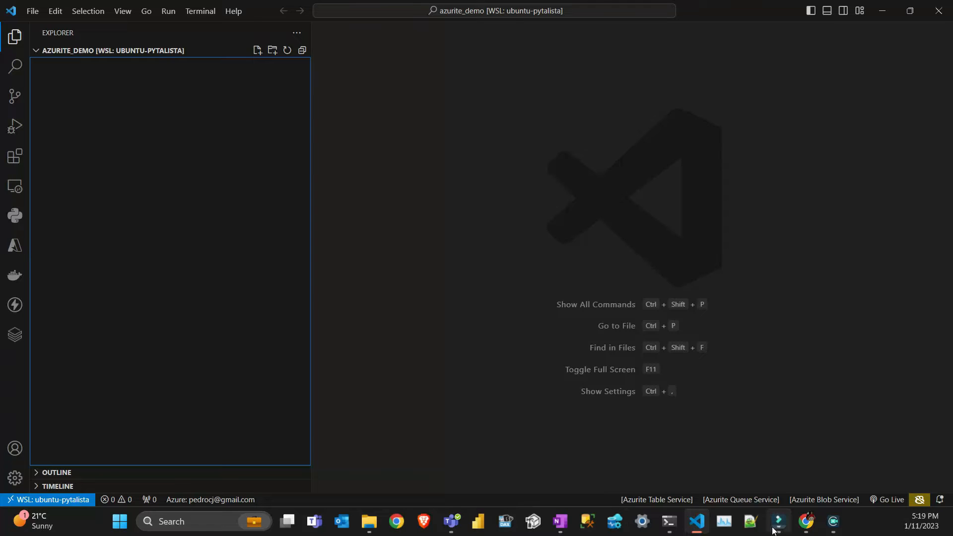
Step: On YouTube, expand the two replies under the Azurite blob-trigger request and highlight the reply promising a video
{"action": "left_click", "coordinate": [805, 521]}
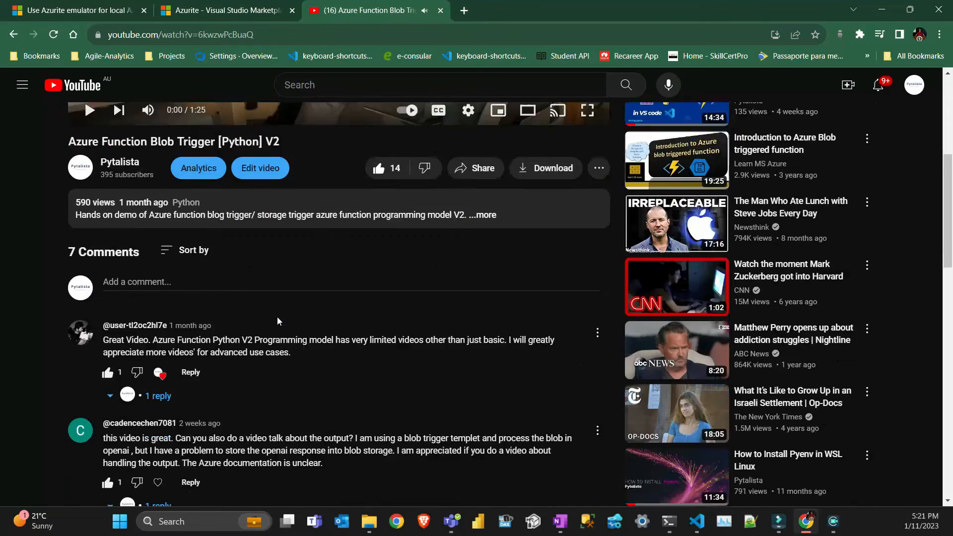
{"action": "scroll", "scroll_direction": "down", "scroll_amount": 3}
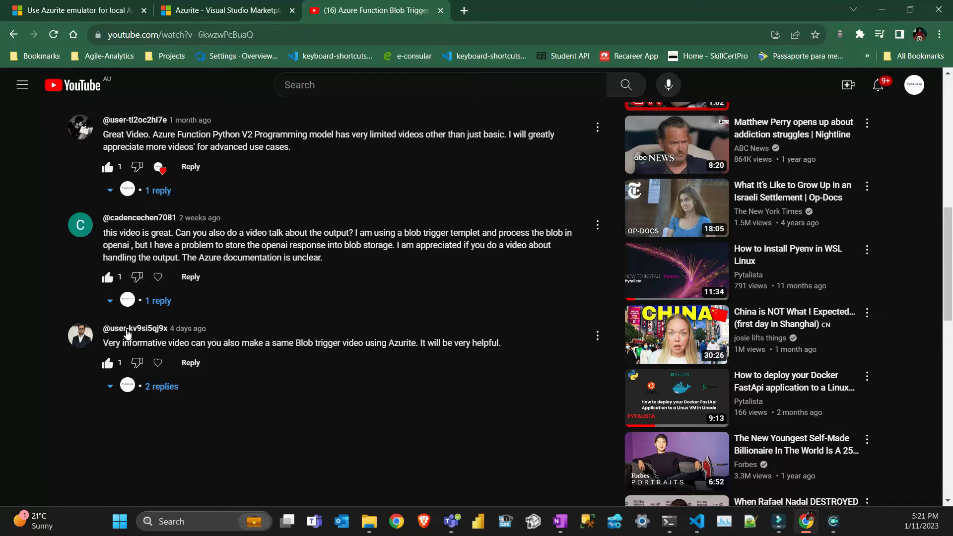
{"action": "left_click", "coordinate": [162, 386]}
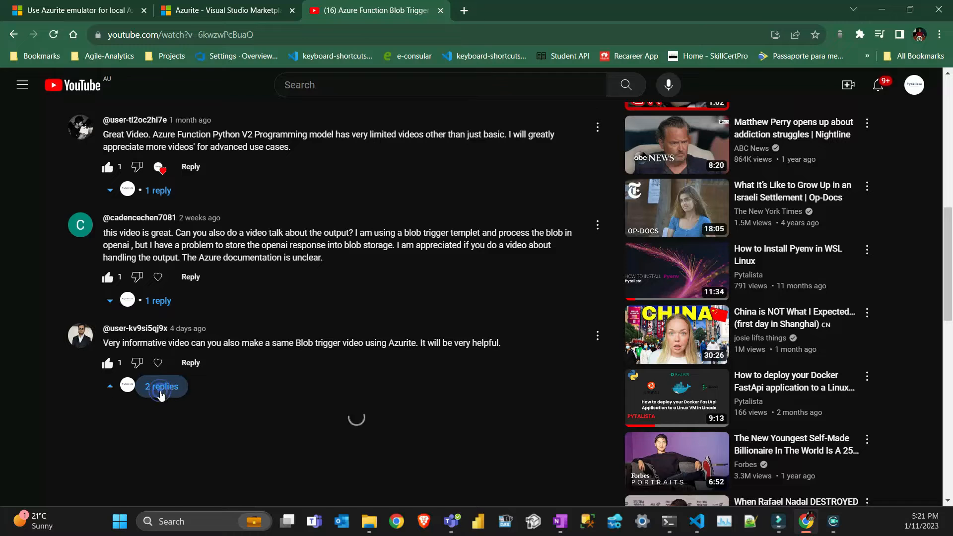
{"action": "left_click", "coordinate": [162, 386]}
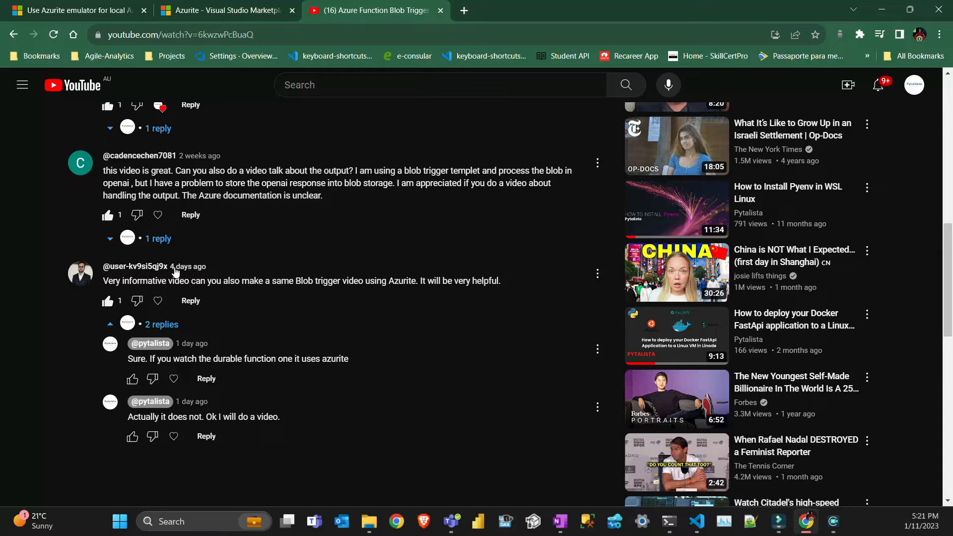
{"action": "mouse_move", "coordinate": [349, 403]}
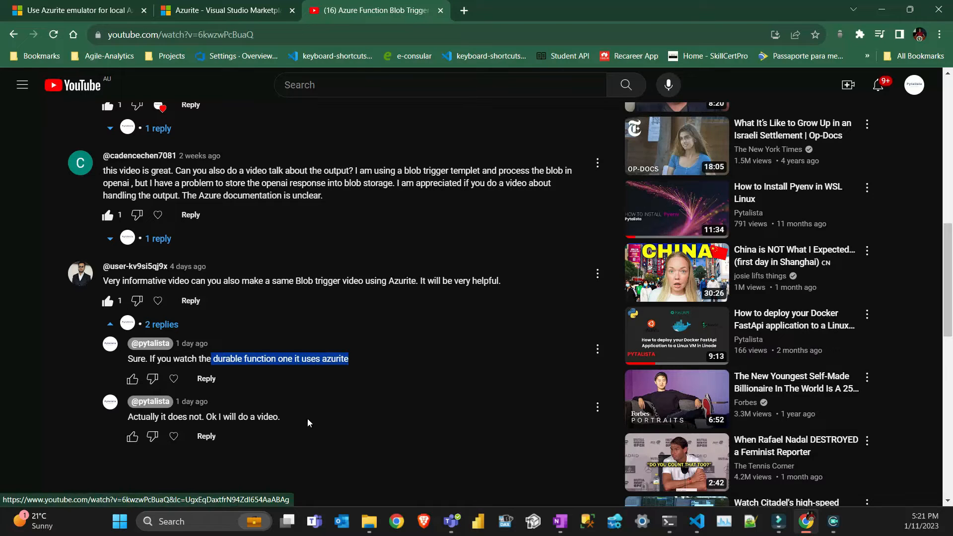
{"action": "mouse_move", "coordinate": [258, 471]}
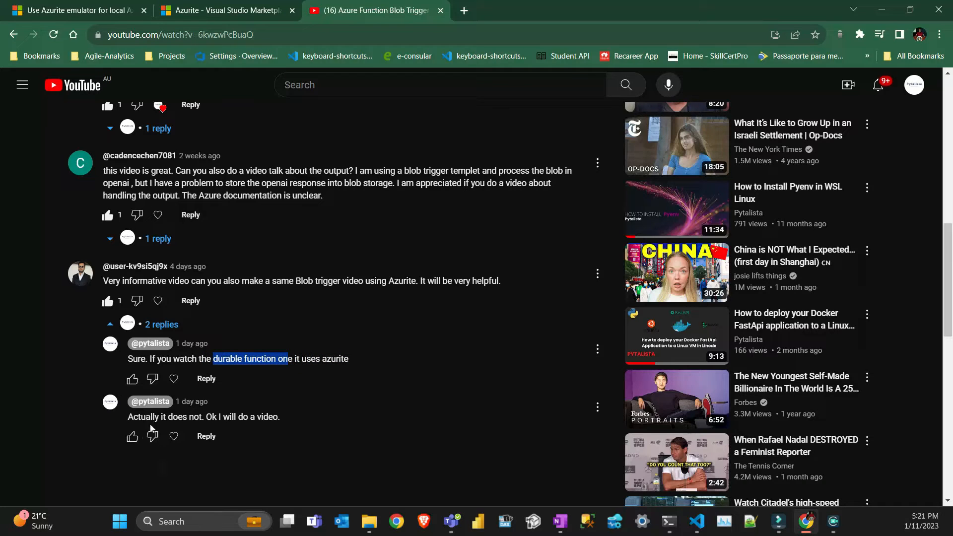
{"action": "triple_click", "coordinate": [202, 417]}
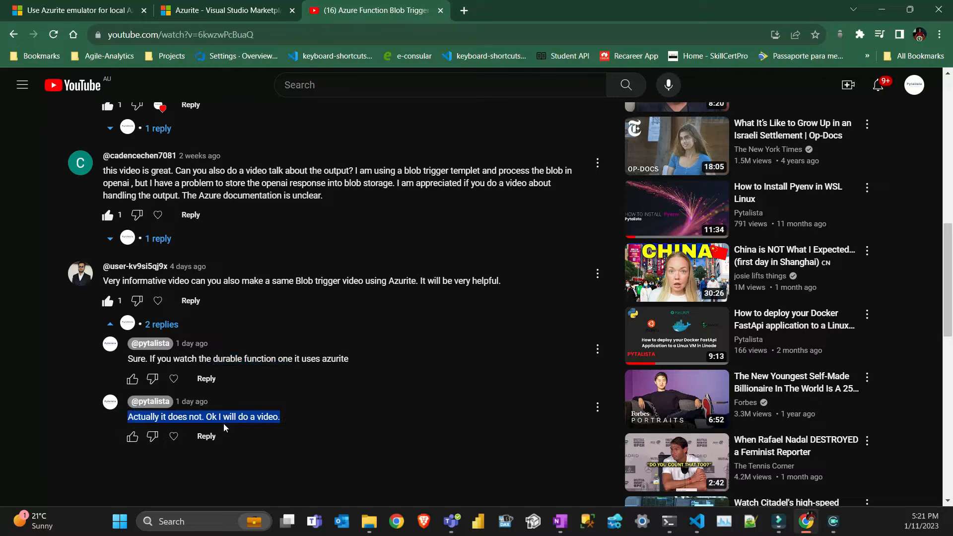
{"action": "left_click", "coordinate": [132, 435]}
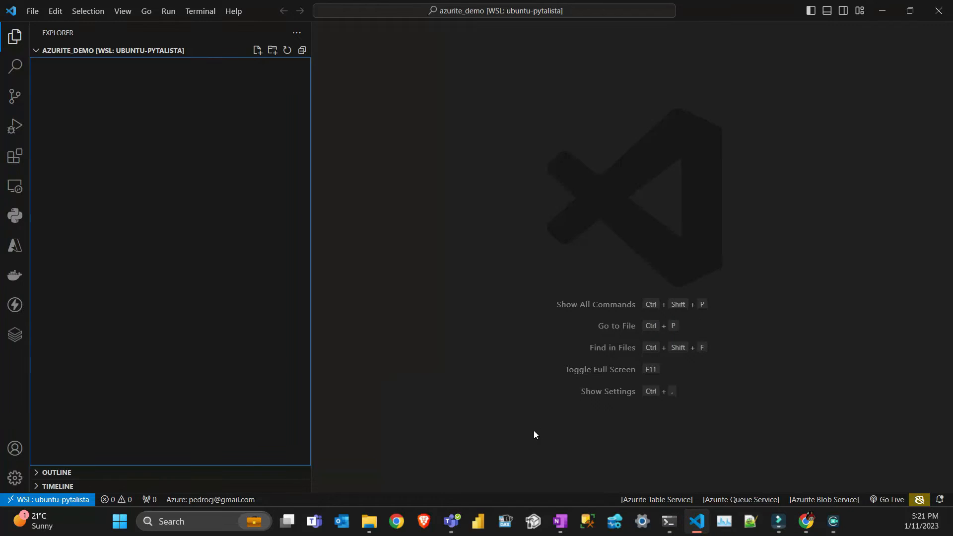
{"action": "mouse_move", "coordinate": [121, 504]}
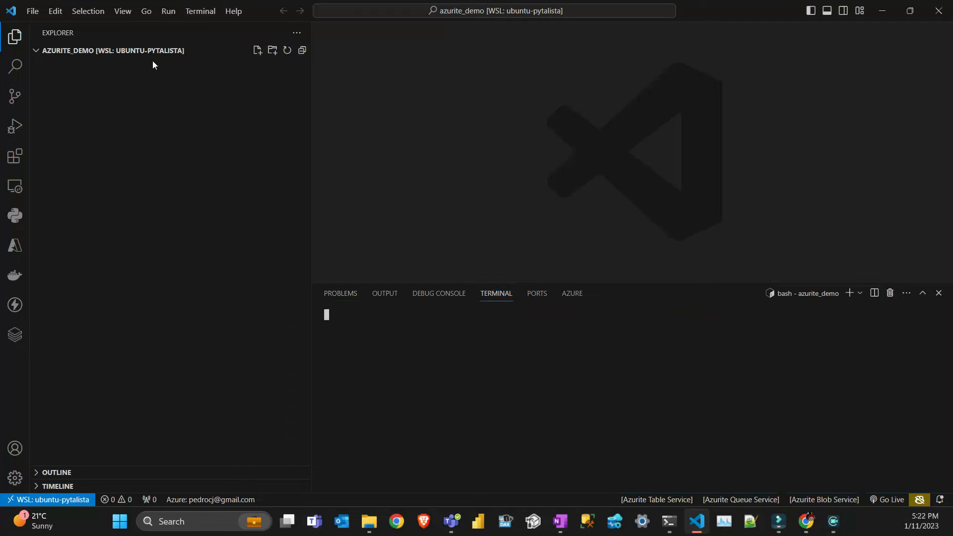
Step: Show the Azure resources and workspace panel alongside the bash terminal
{"action": "left_click", "coordinate": [15, 247]}
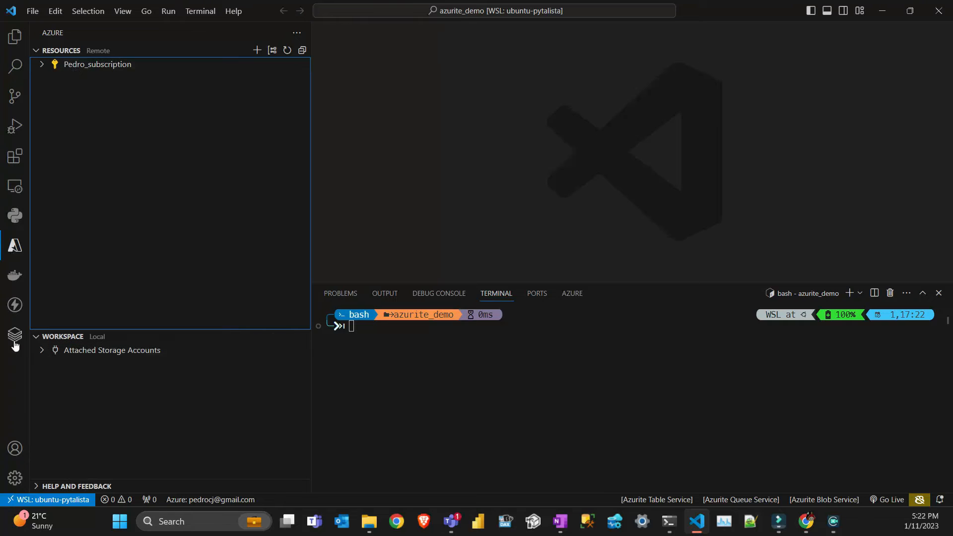
{"action": "left_click", "coordinate": [15, 246]}
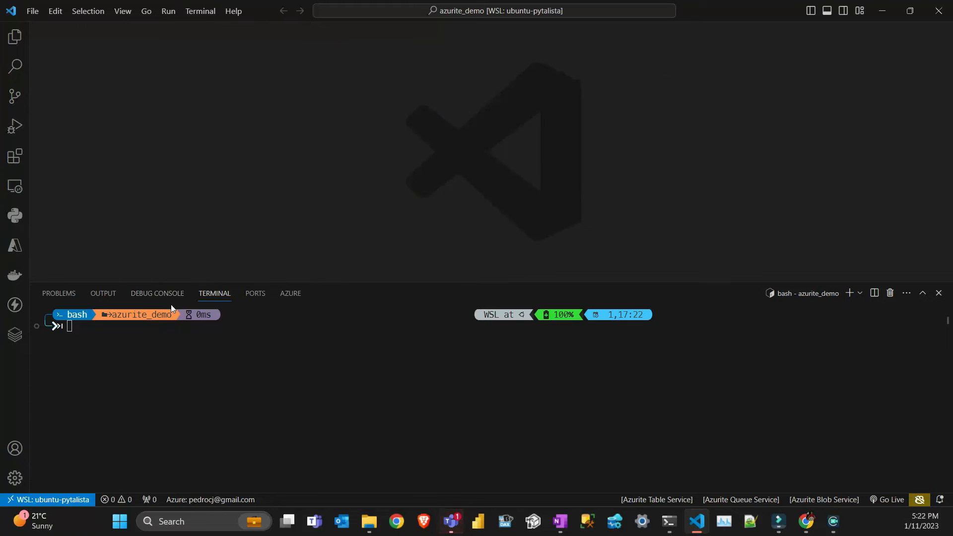
{"action": "left_click", "coordinate": [255, 336]}
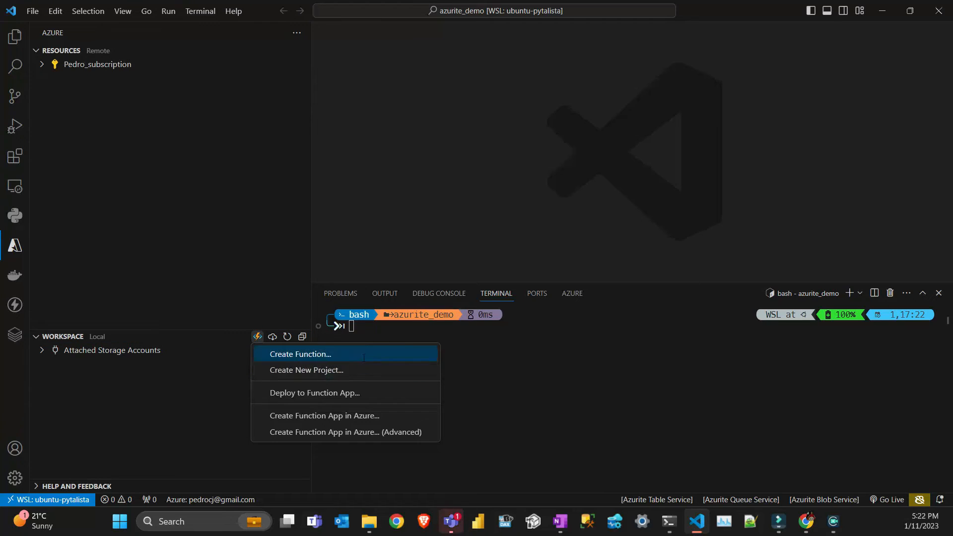
Step: Create a Python Functions project using Model V2, the chosen interpreter and ANONYMOUS auth level
{"action": "left_click", "coordinate": [306, 371]}
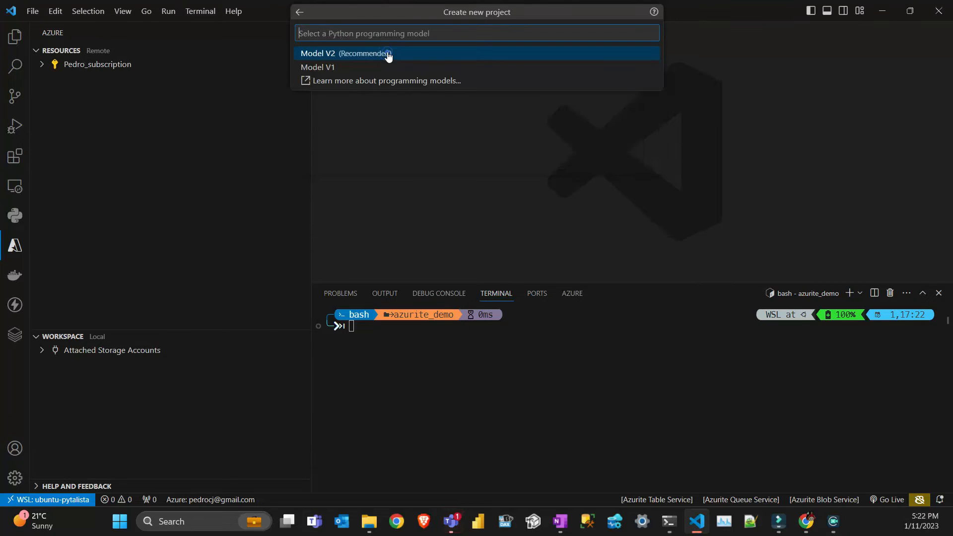
{"action": "left_click", "coordinate": [344, 53]}
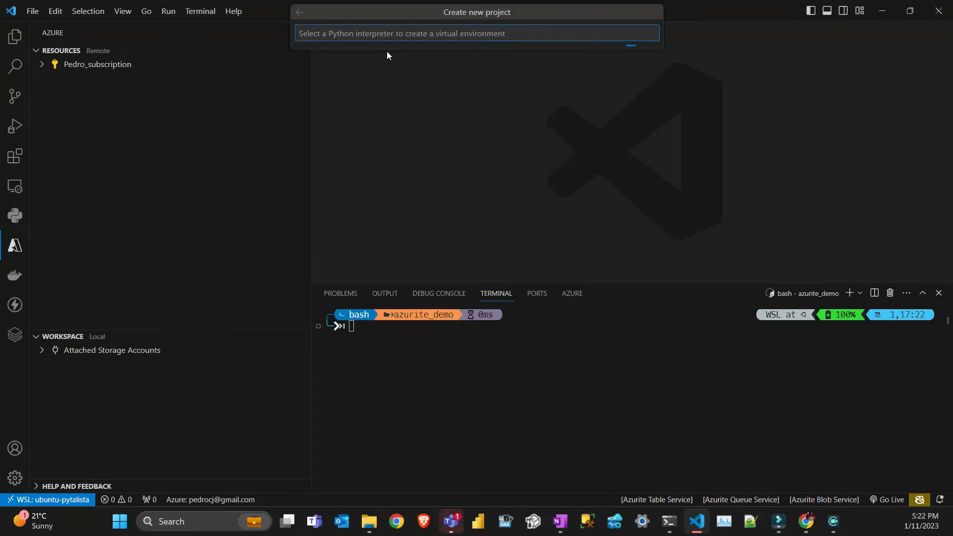
{"action": "left_click", "coordinate": [476, 33]}
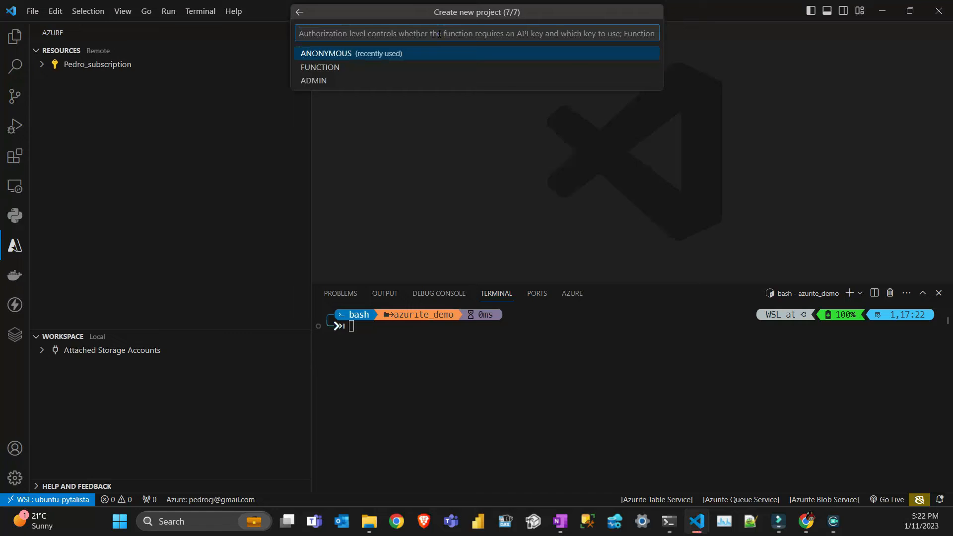
{"action": "left_click", "coordinate": [325, 53]}
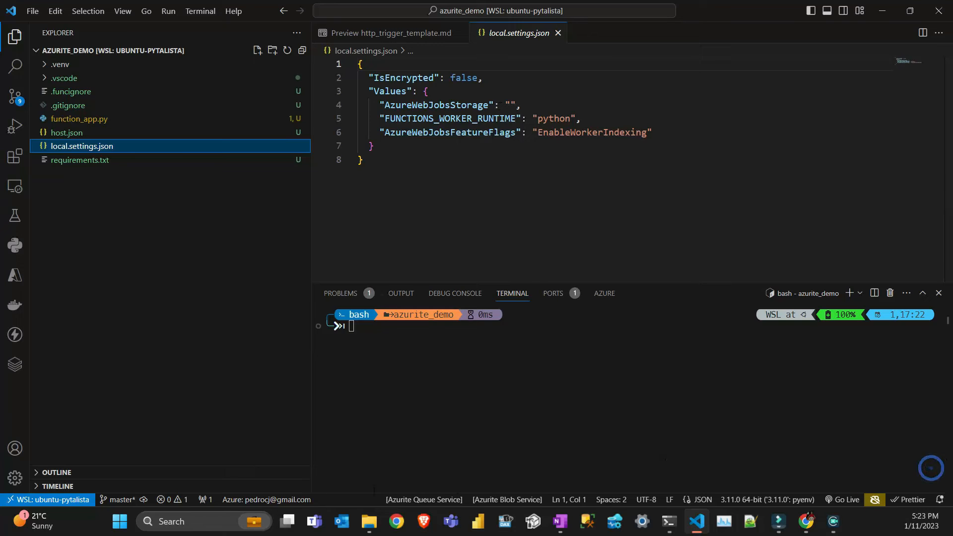
{"action": "mouse_move", "coordinate": [423, 499]}
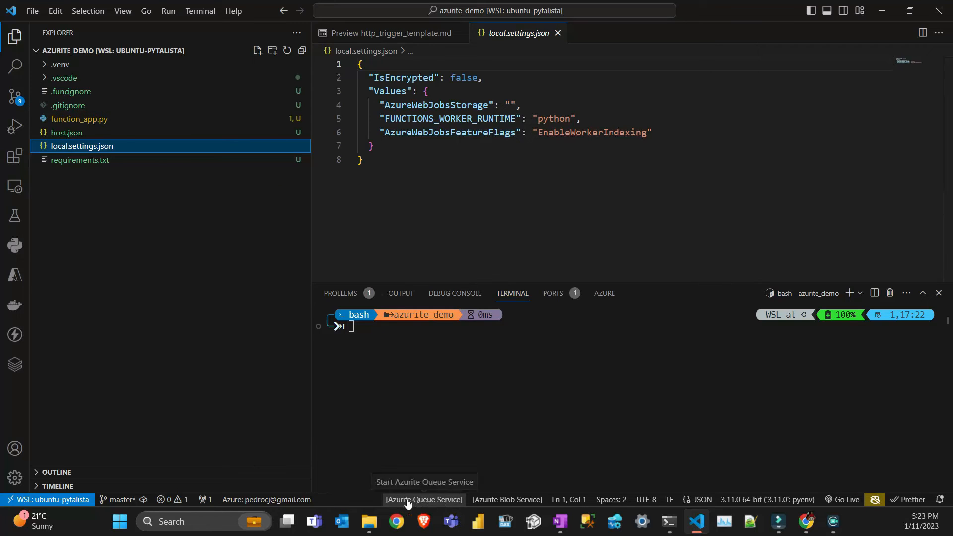
{"action": "mouse_move", "coordinate": [589, 499]}
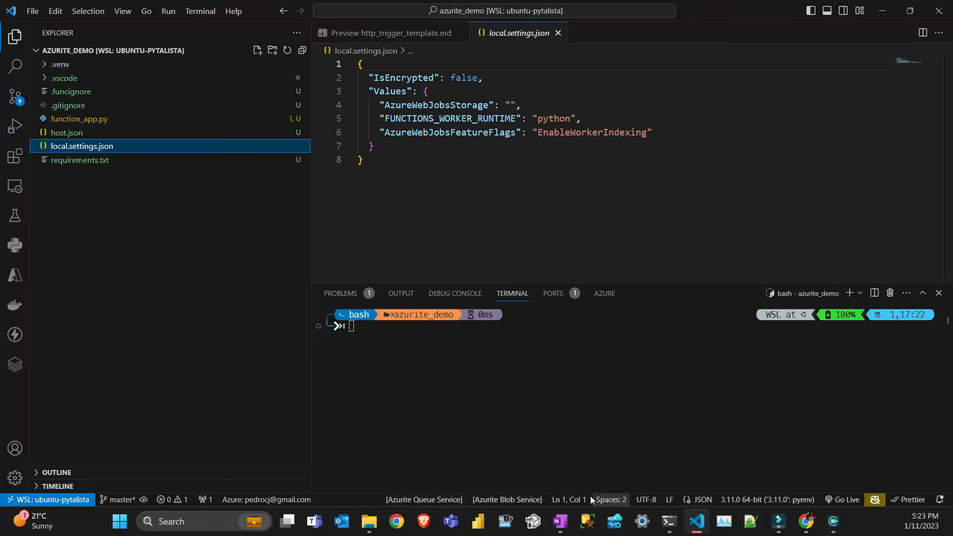
{"action": "mouse_move", "coordinate": [568, 499]}
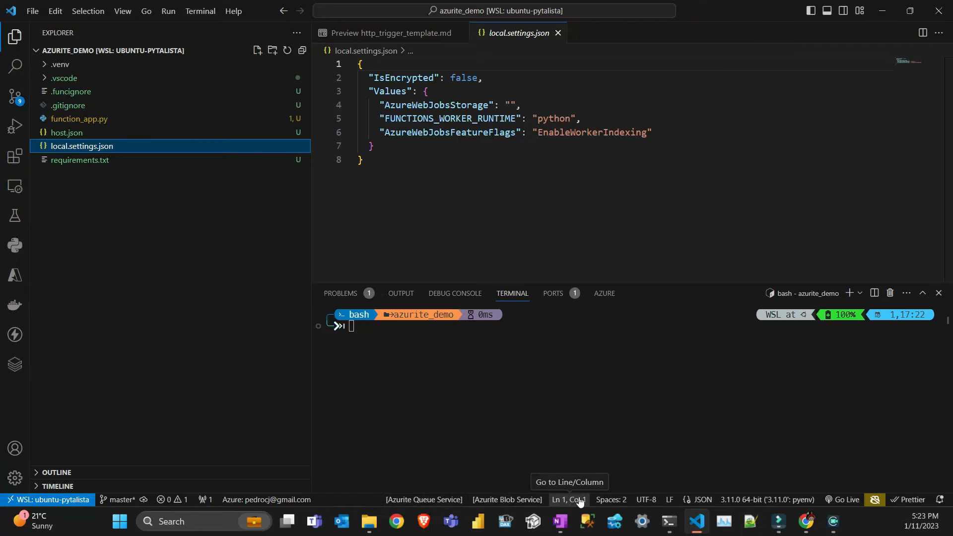
{"action": "mouse_move", "coordinate": [506, 499]}
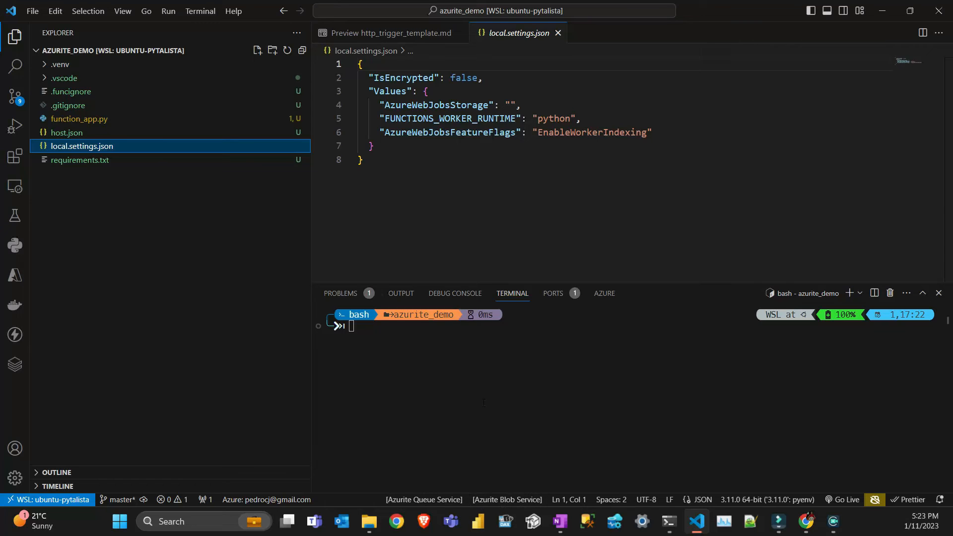
{"action": "mouse_move", "coordinate": [506, 499]}
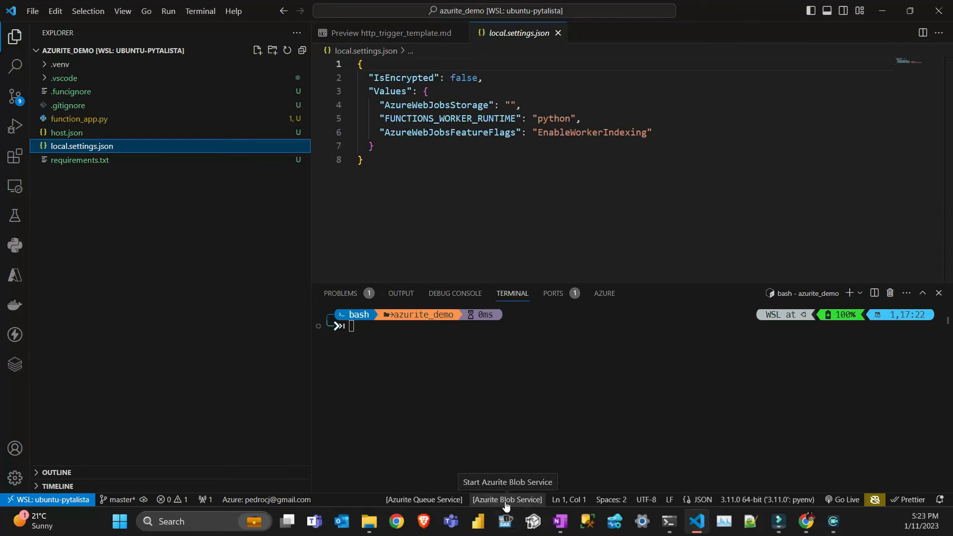
Step: Start the Azurite Blob Service emulator from the status bar
{"action": "left_click", "coordinate": [506, 499]}
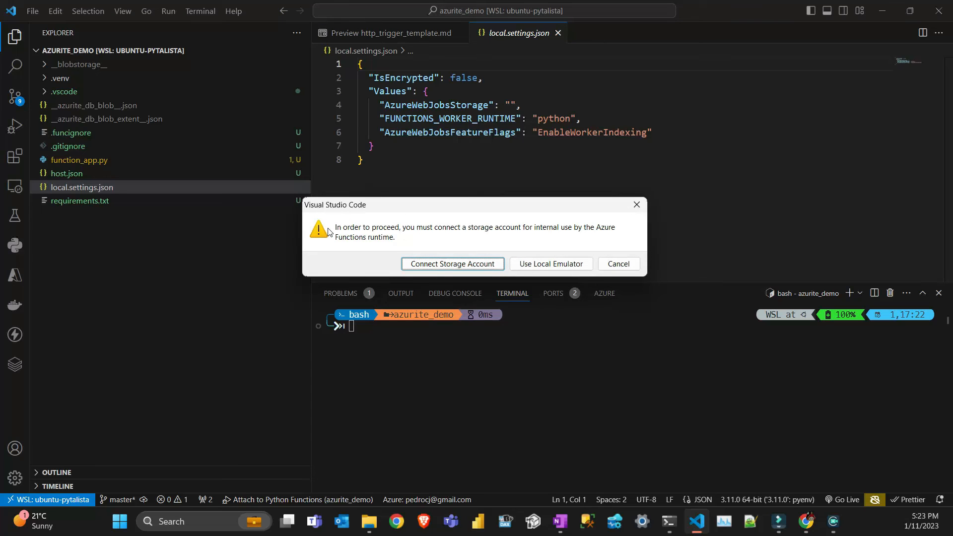
{"action": "mouse_move", "coordinate": [408, 233]}
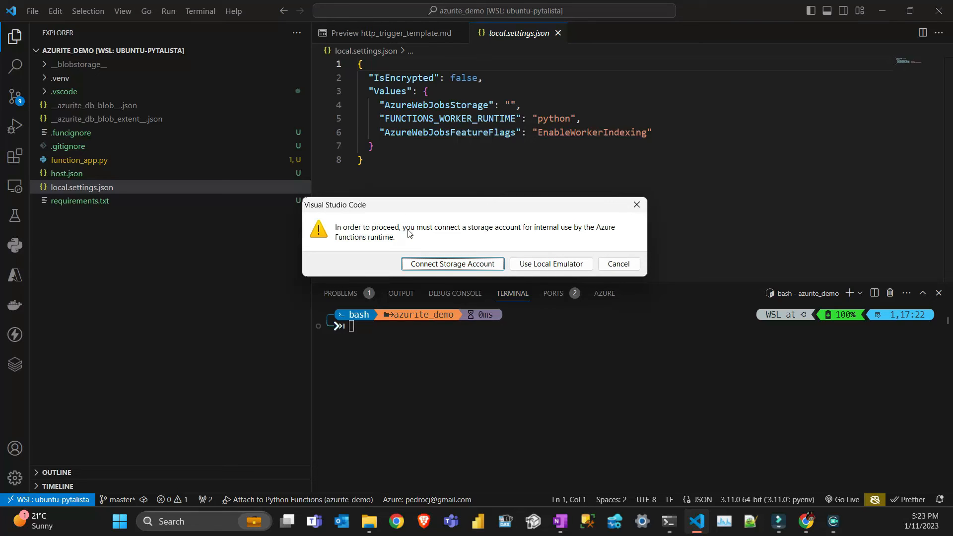
{"action": "mouse_move", "coordinate": [322, 242]}
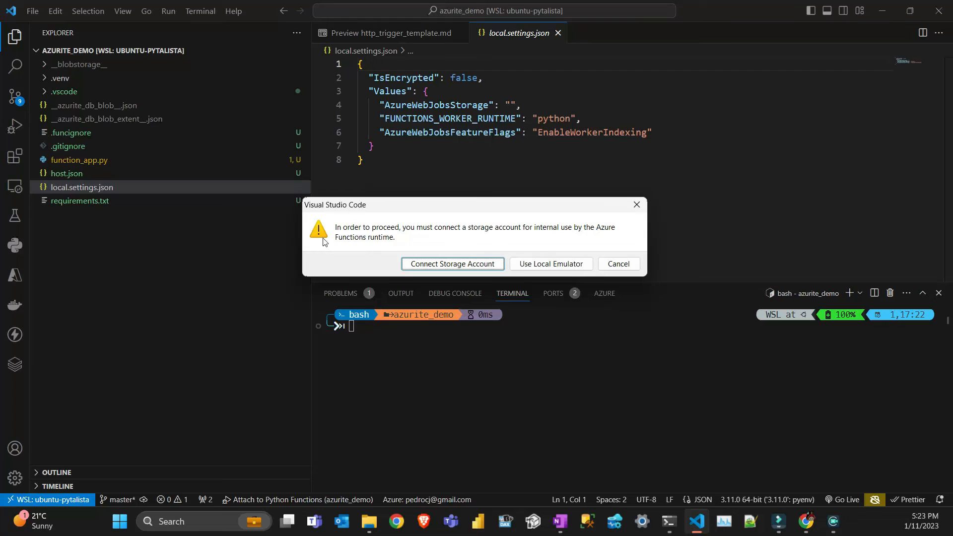
Step: Choose Use Local Emulator for storage so the host serves http_trigger, then dismiss the port notification
{"action": "left_click", "coordinate": [548, 263]}
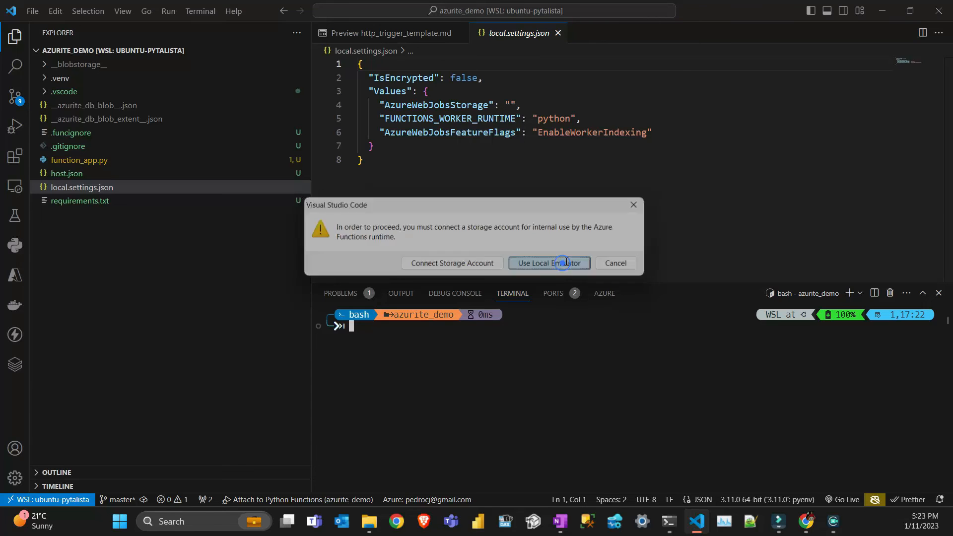
{"action": "left_click", "coordinate": [548, 262]}
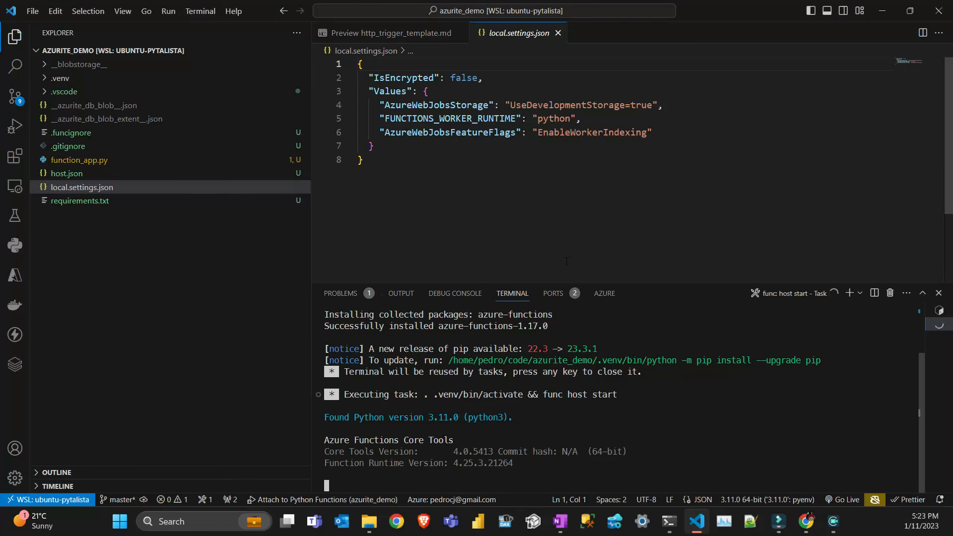
{"action": "left_click", "coordinate": [15, 125]}
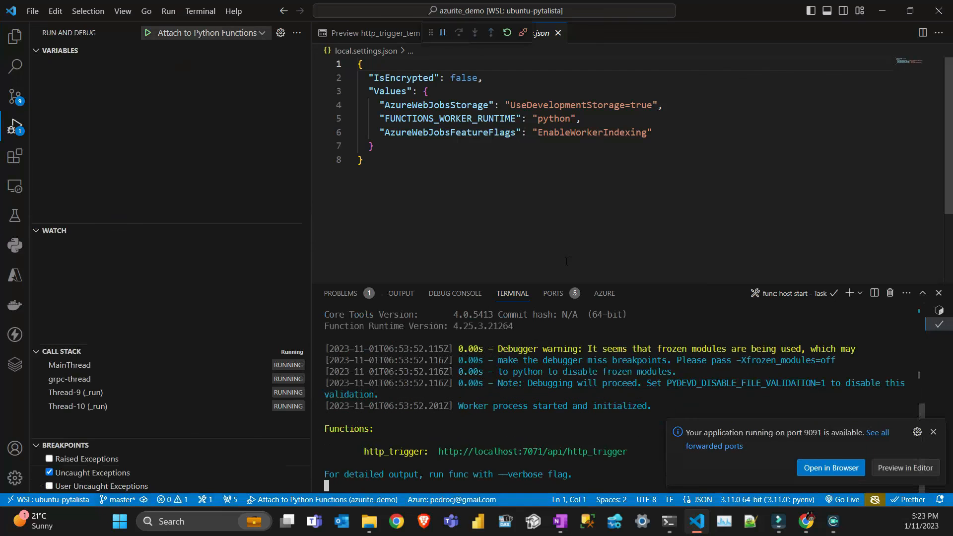
{"action": "left_click", "coordinate": [933, 432]}
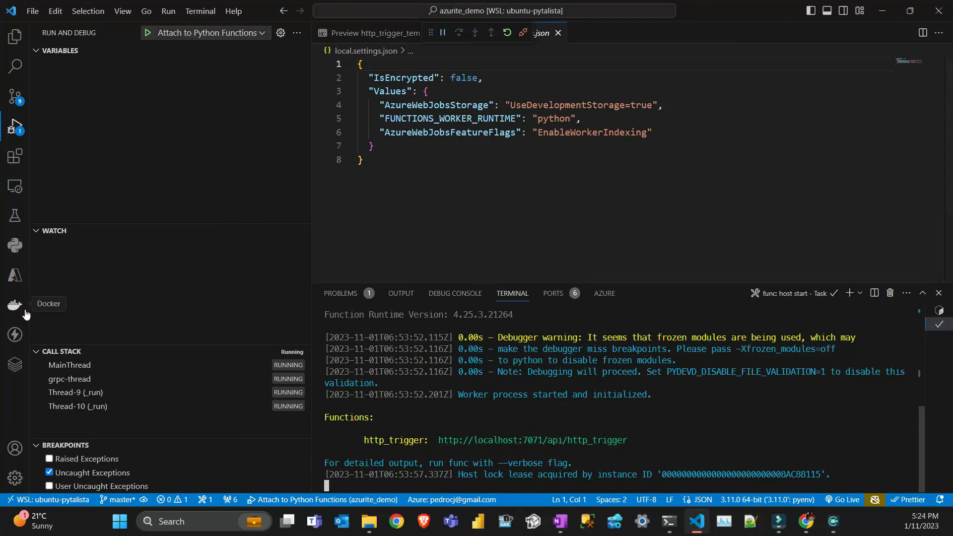
Step: Start a new Thunder Client request, dismissing the release notes first
{"action": "left_click", "coordinate": [15, 334]}
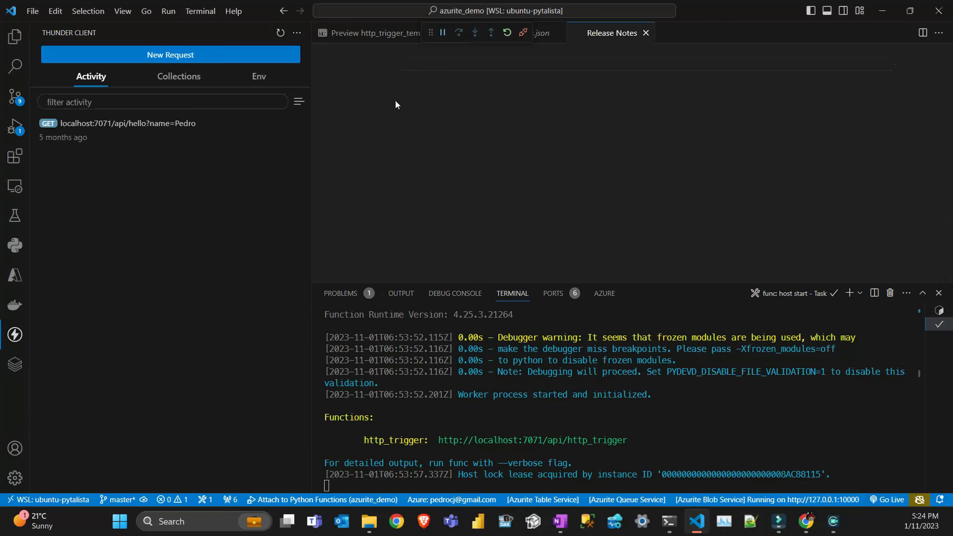
{"action": "left_click", "coordinate": [128, 123]}
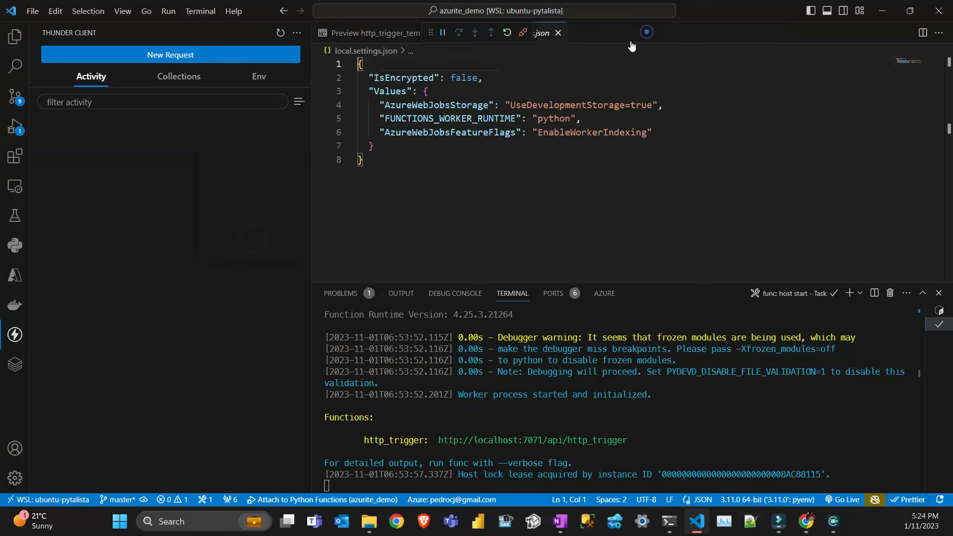
{"action": "left_click", "coordinate": [170, 55]}
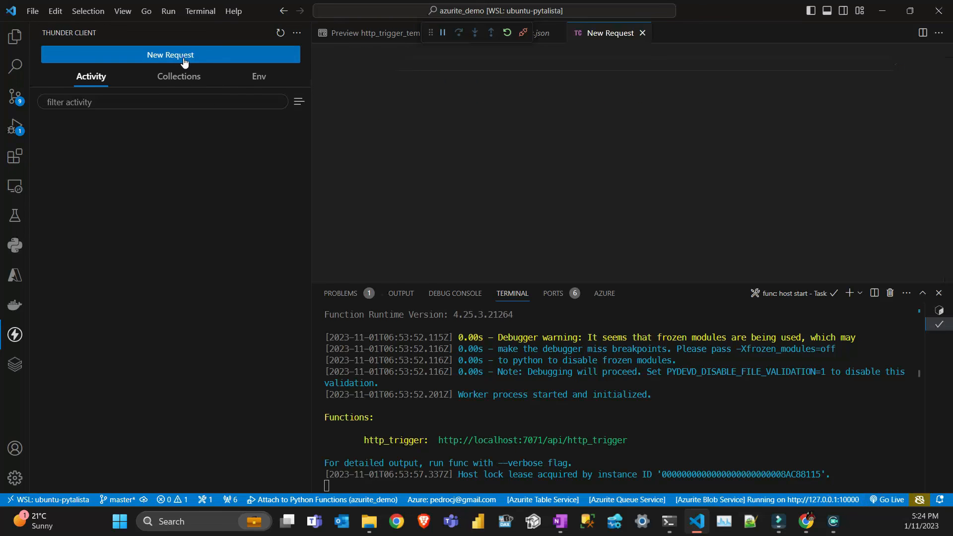
{"action": "left_click", "coordinate": [170, 55]}
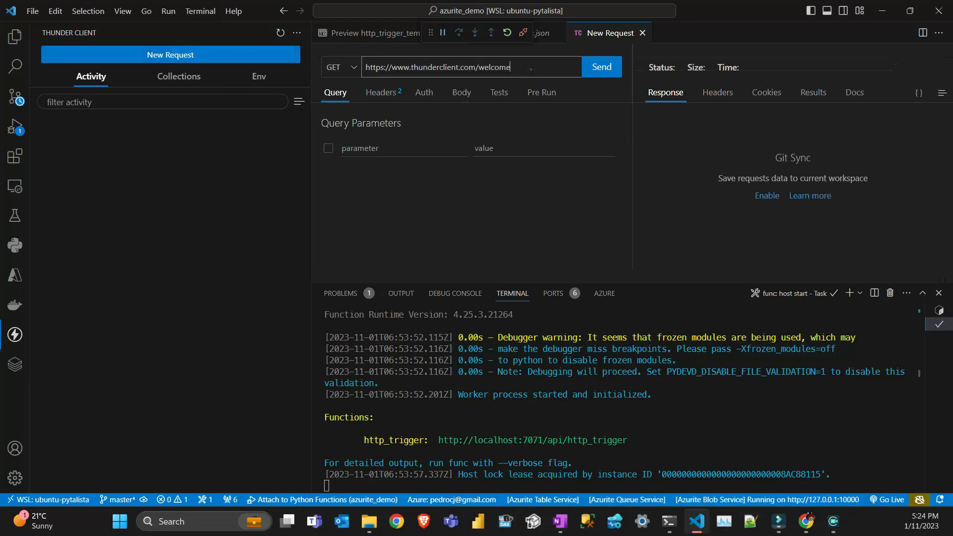
{"action": "type", "text": "http://localhost:7071/api/http_trigger"}
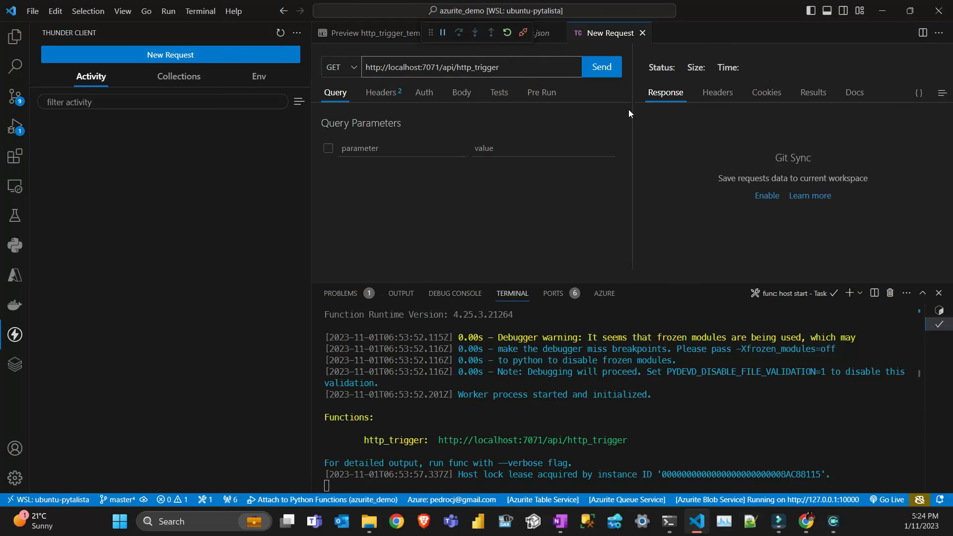
{"action": "type", "text": "na"}
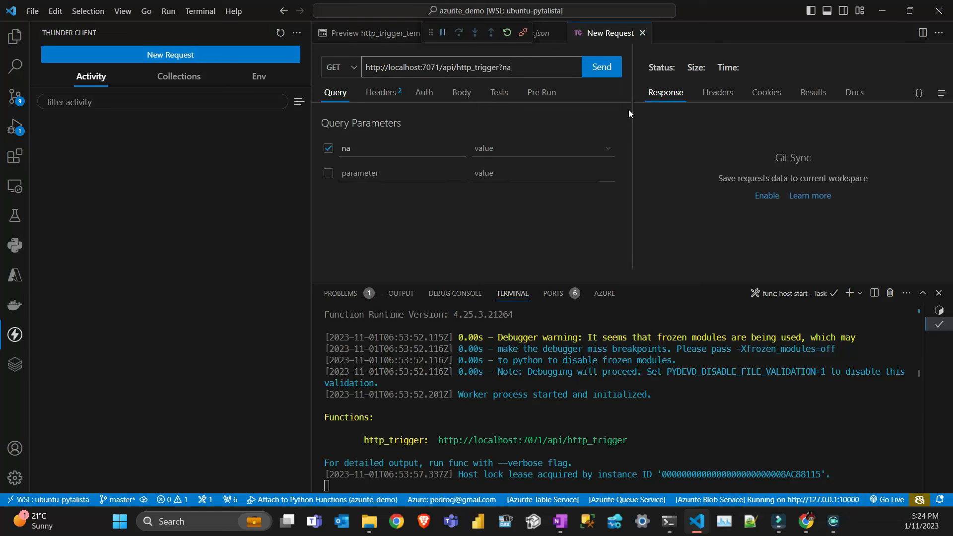
{"action": "type", "text": "me="}
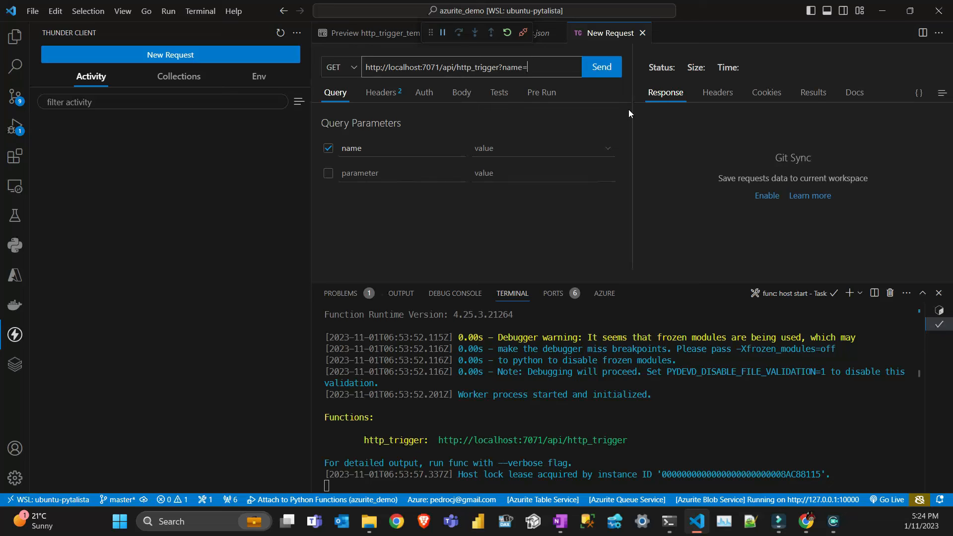
{"action": "type", "text": "Jo"}
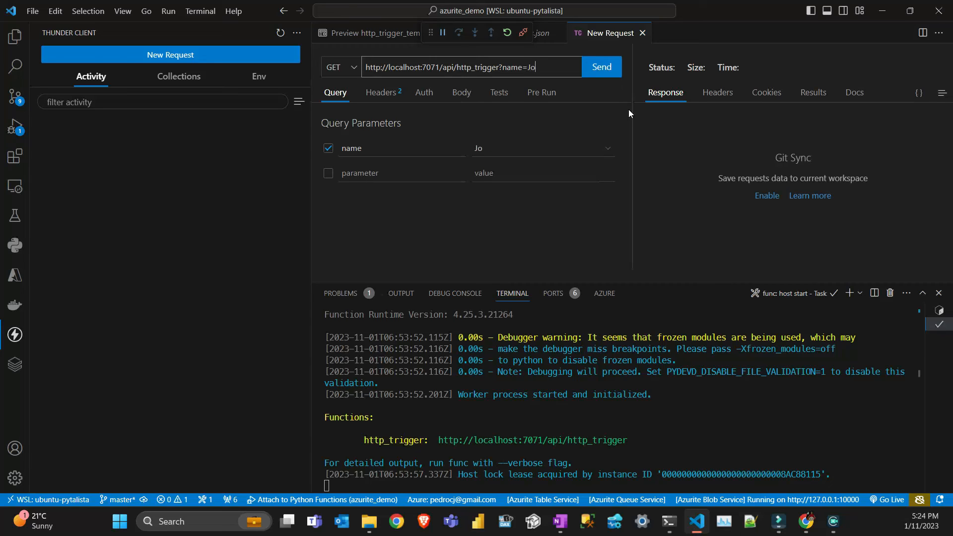
{"action": "left_click", "coordinate": [599, 66]}
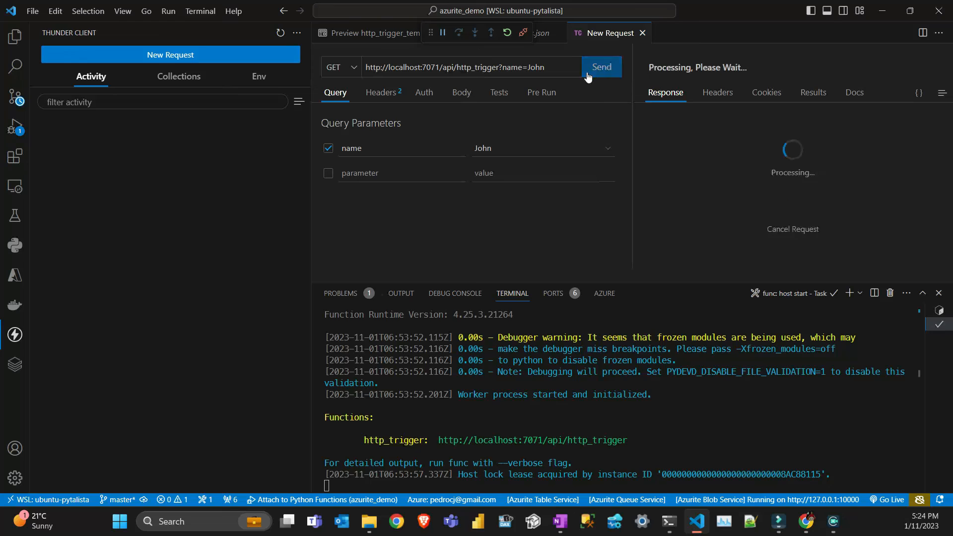
{"action": "left_click", "coordinate": [600, 66]}
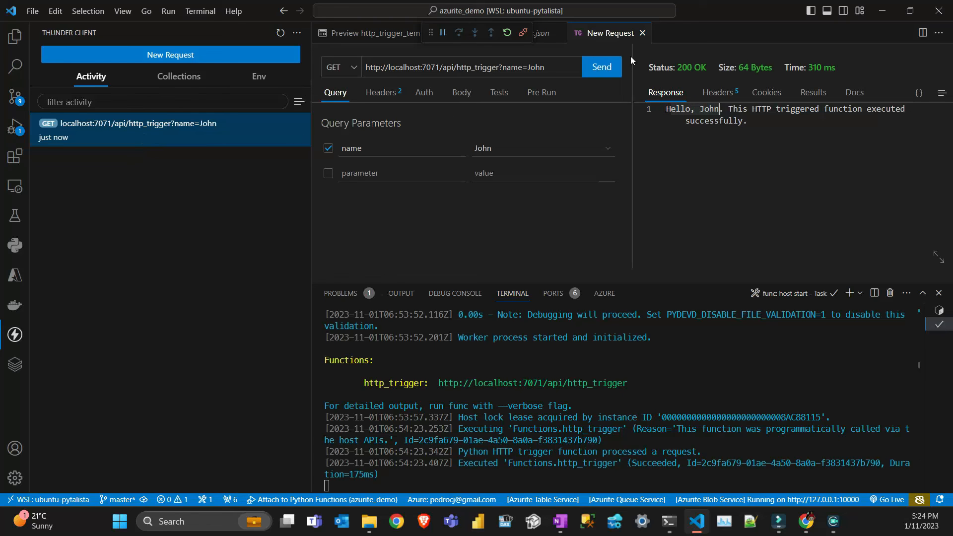
Step: Return to local.settings.json, select UseDevelopmentStorage=true, and stop the function debug session
{"action": "left_click", "coordinate": [15, 36]}
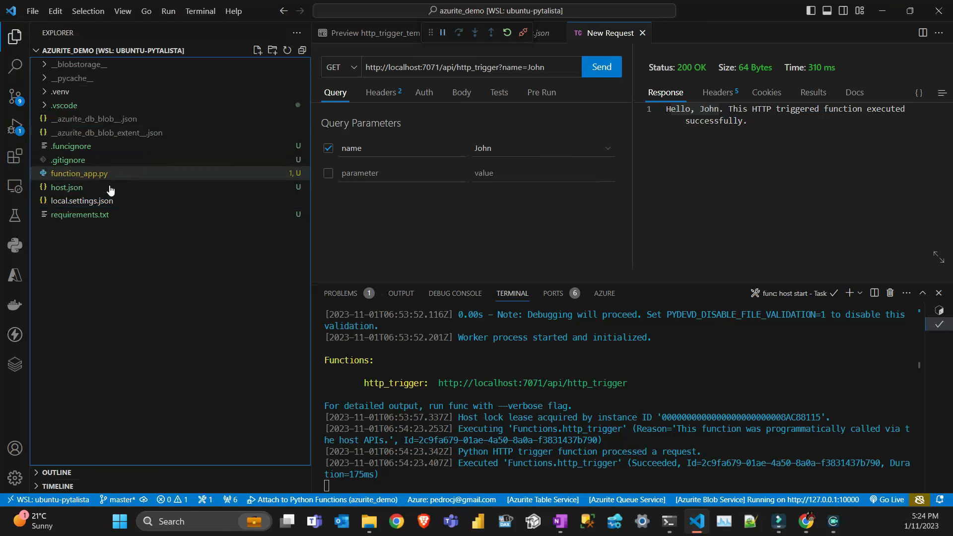
{"action": "left_click", "coordinate": [82, 201]}
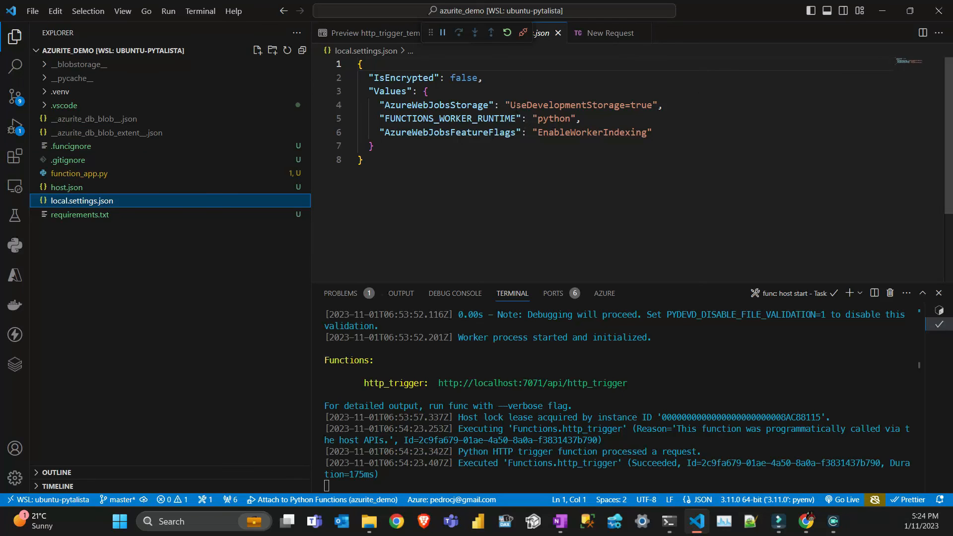
{"action": "double_click", "coordinate": [581, 105]}
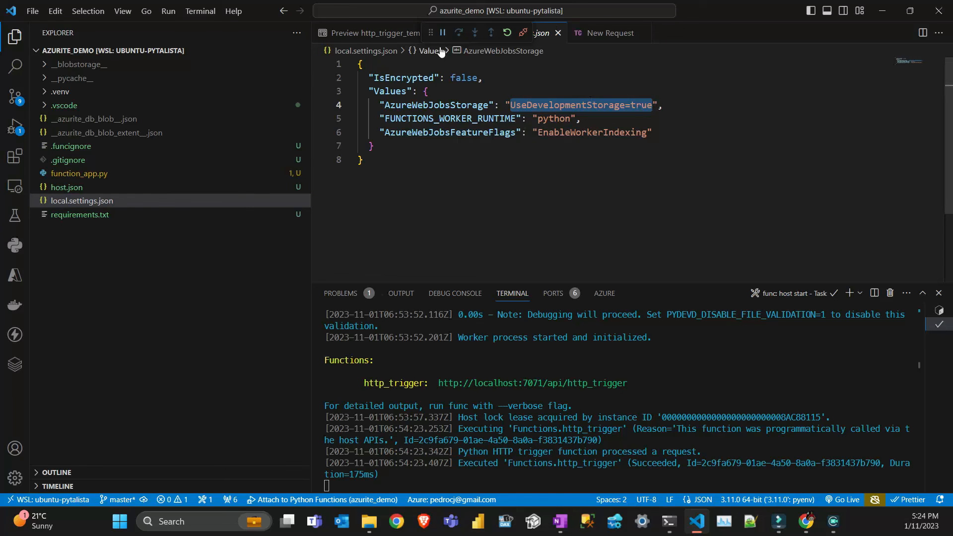
{"action": "left_click", "coordinate": [516, 33]}
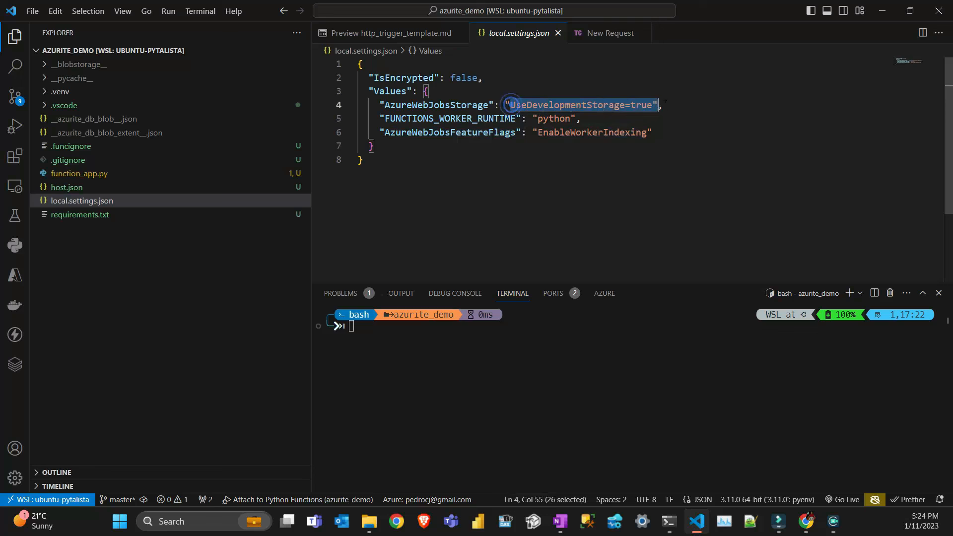
Step: Clear AzureWebJobsStorage to an empty string and cancel the Connect Storage Account prompt
{"action": "key", "text": "Delete"}
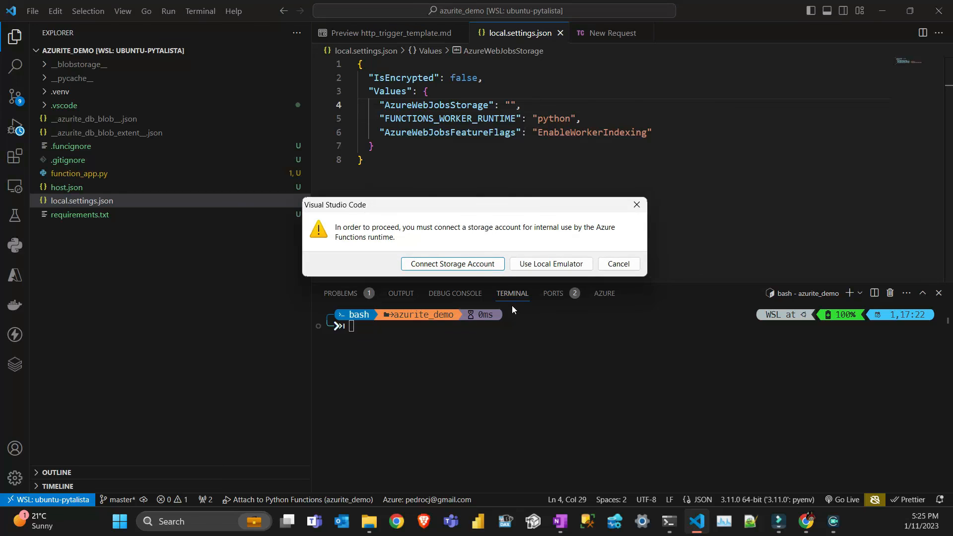
{"action": "left_click", "coordinate": [452, 264]}
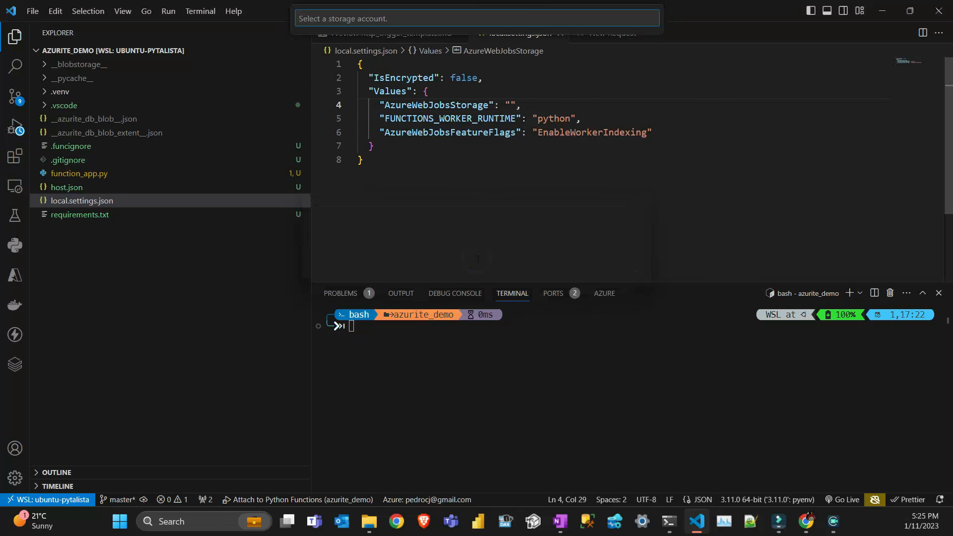
{"action": "key", "text": "Escape"}
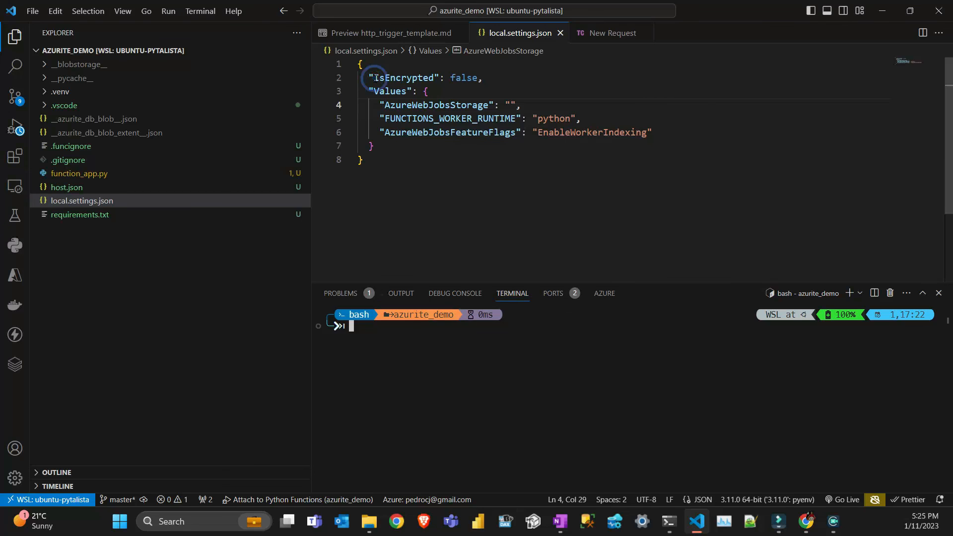